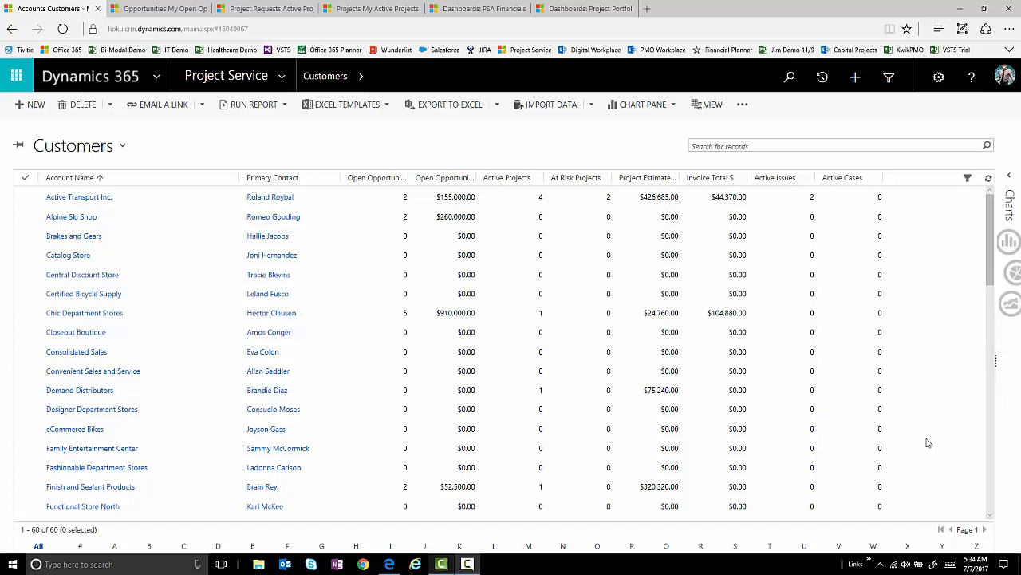
{"action": "mouse_move", "coordinate": [925, 447]}
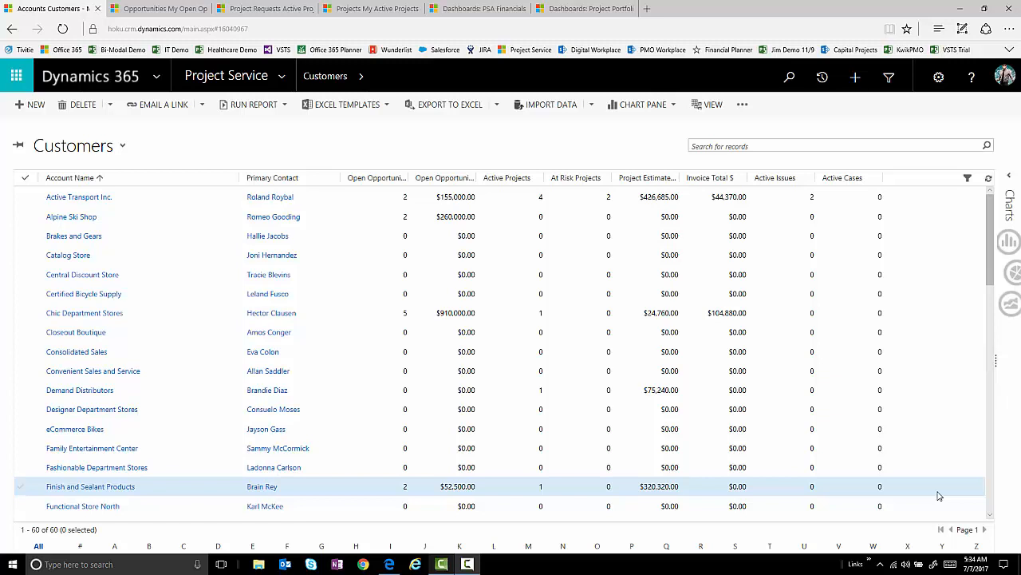
{"action": "mouse_move", "coordinate": [986, 519]}
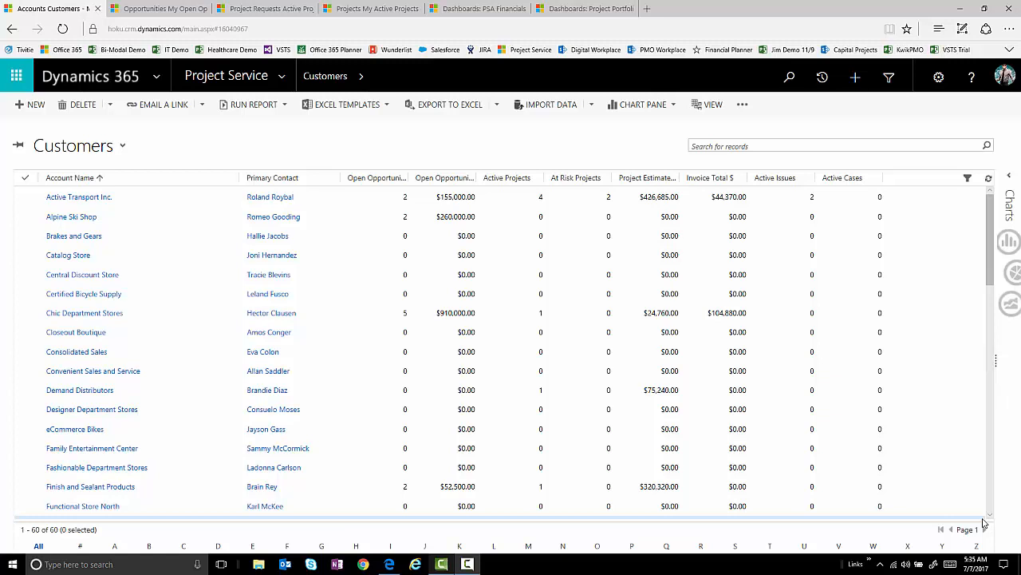
{"action": "mouse_move", "coordinate": [727, 263]}
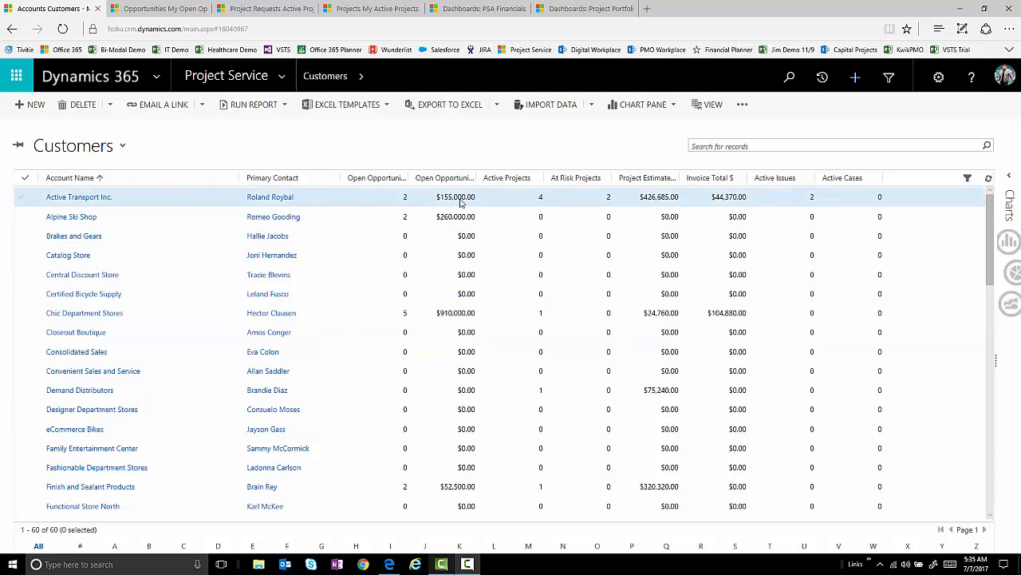
{"action": "mouse_move", "coordinate": [545, 208]}
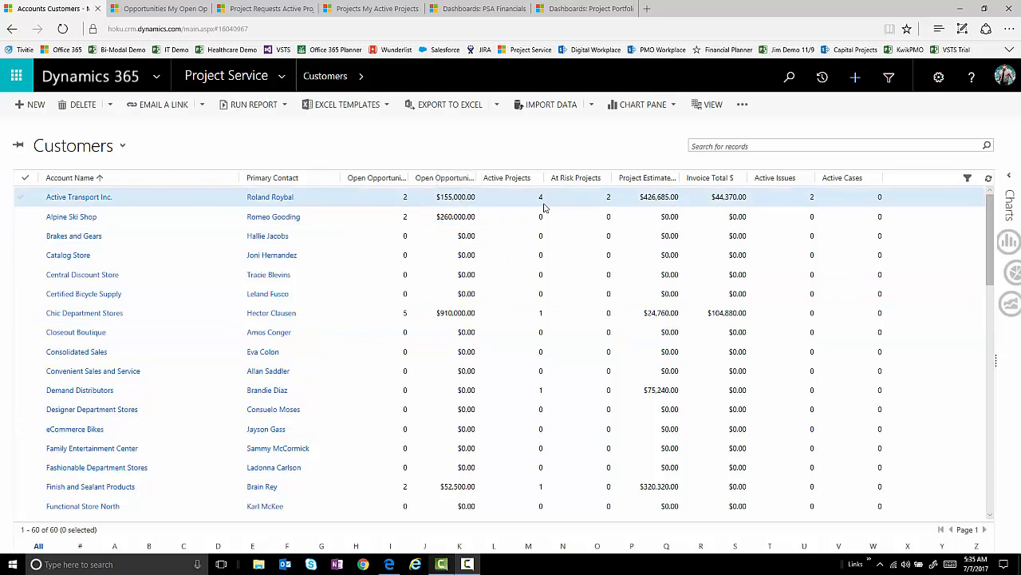
{"action": "mouse_move", "coordinate": [625, 209]}
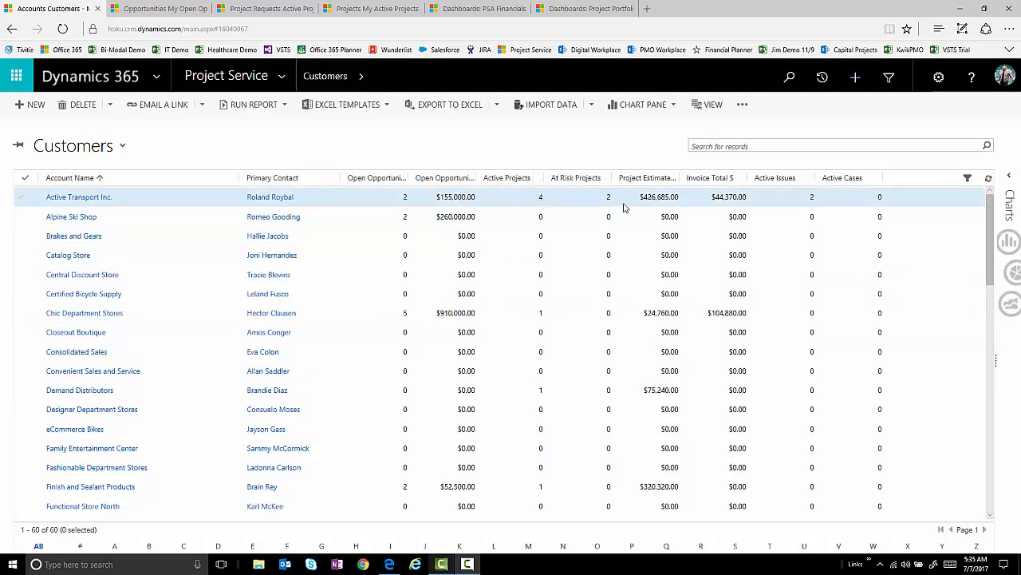
{"action": "mouse_move", "coordinate": [715, 219]}
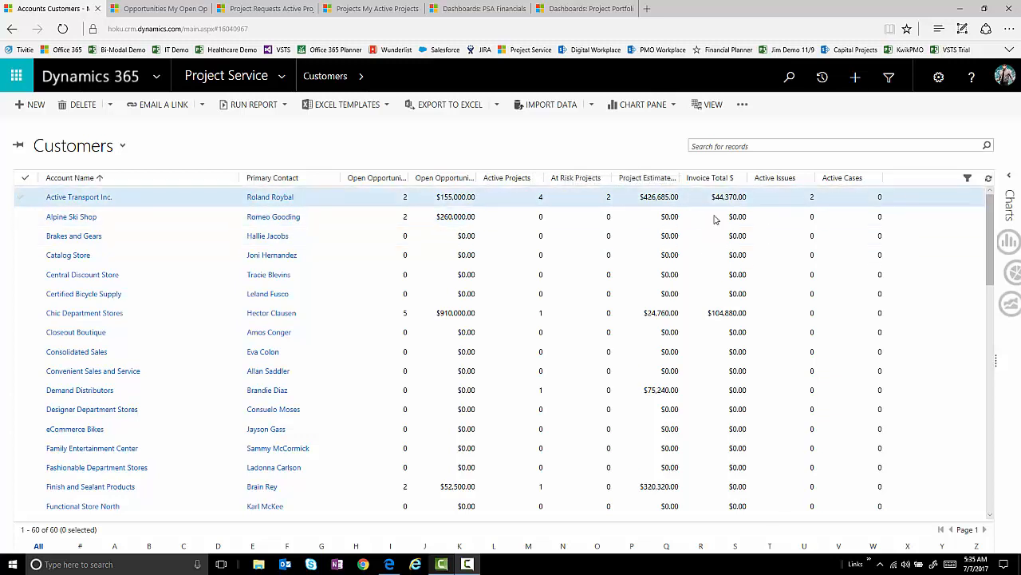
{"action": "mouse_move", "coordinate": [814, 205]}
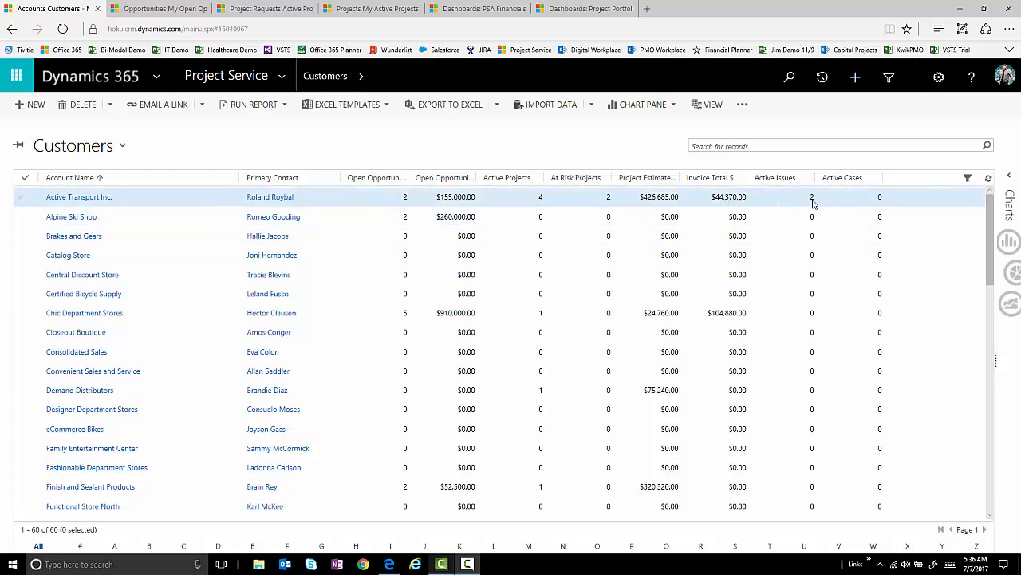
{"action": "mouse_move", "coordinate": [870, 207]}
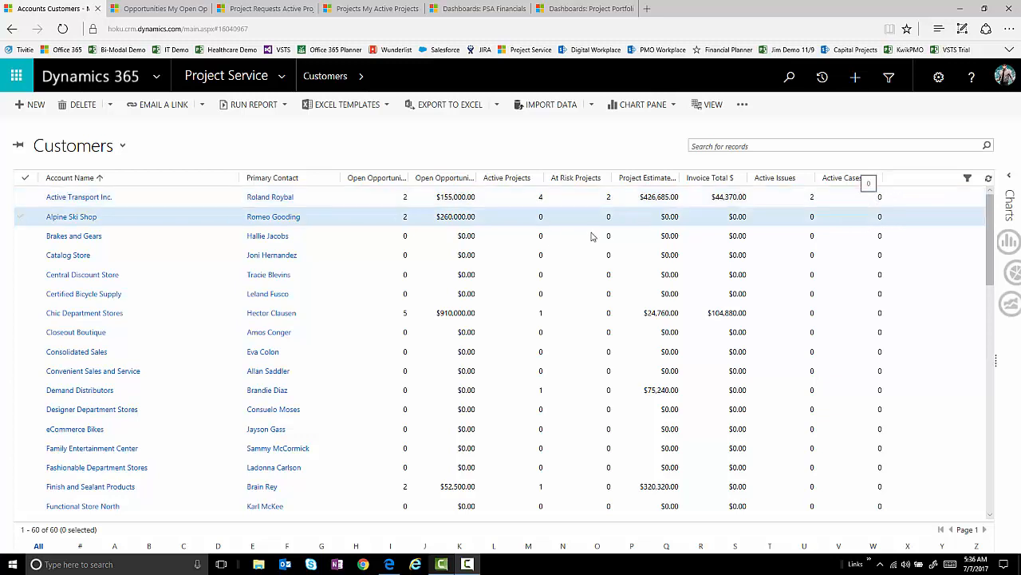
{"action": "mouse_move", "coordinate": [101, 213]}
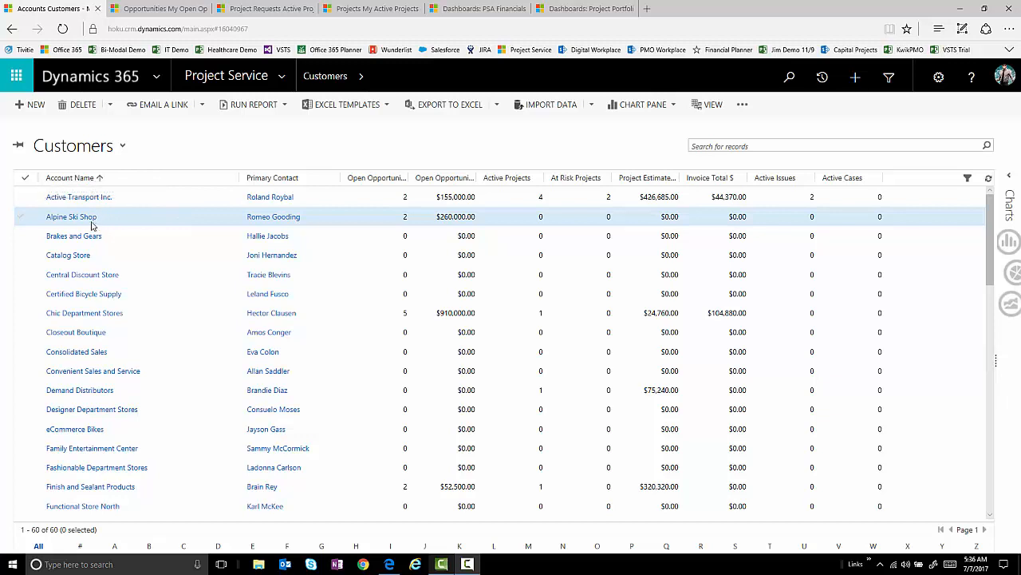
{"action": "mouse_move", "coordinate": [71, 216]}
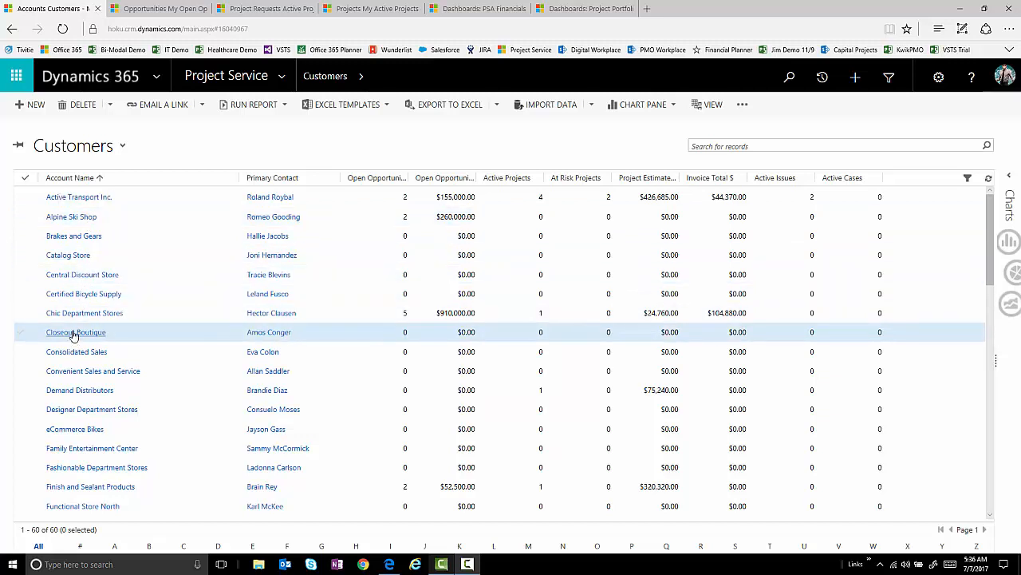
- Open the Chic Department Stores account and review its projects, issues, changes and risks before returning to Summary
{"action": "left_click", "coordinate": [75, 331]}
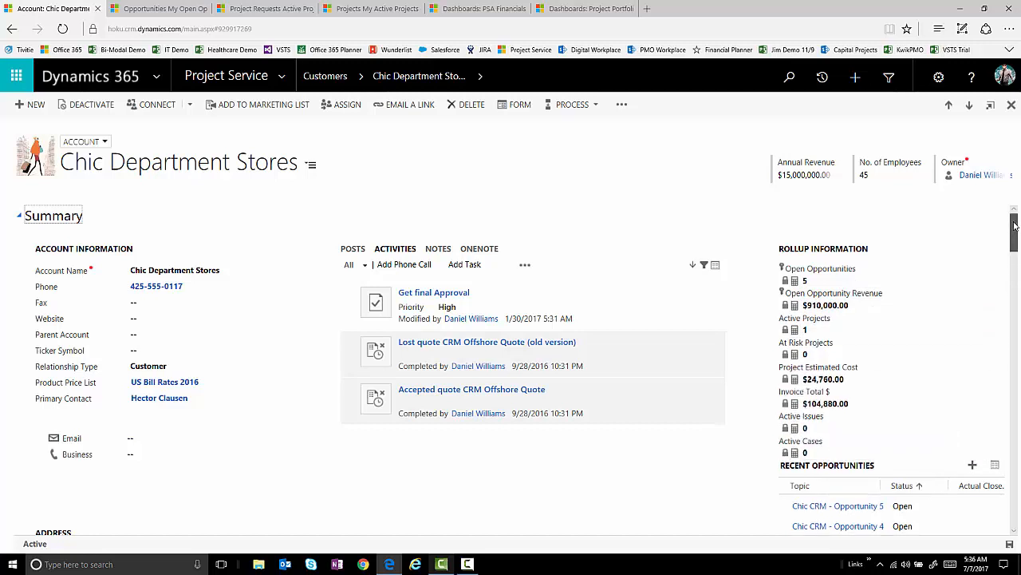
{"action": "scroll", "scroll_direction": "down", "scroll_amount": 3}
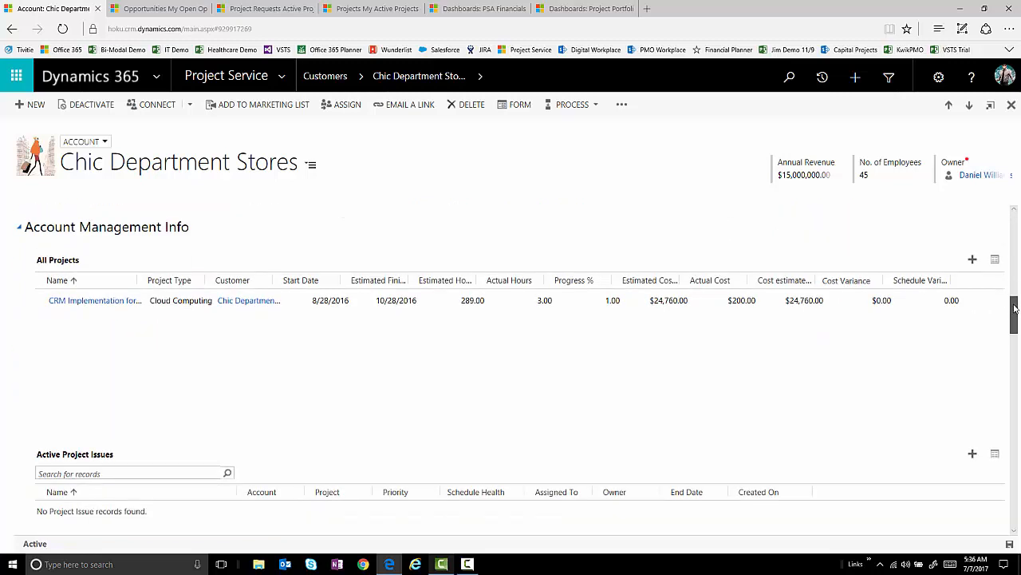
{"action": "scroll", "scroll_direction": "up", "scroll_amount": 3}
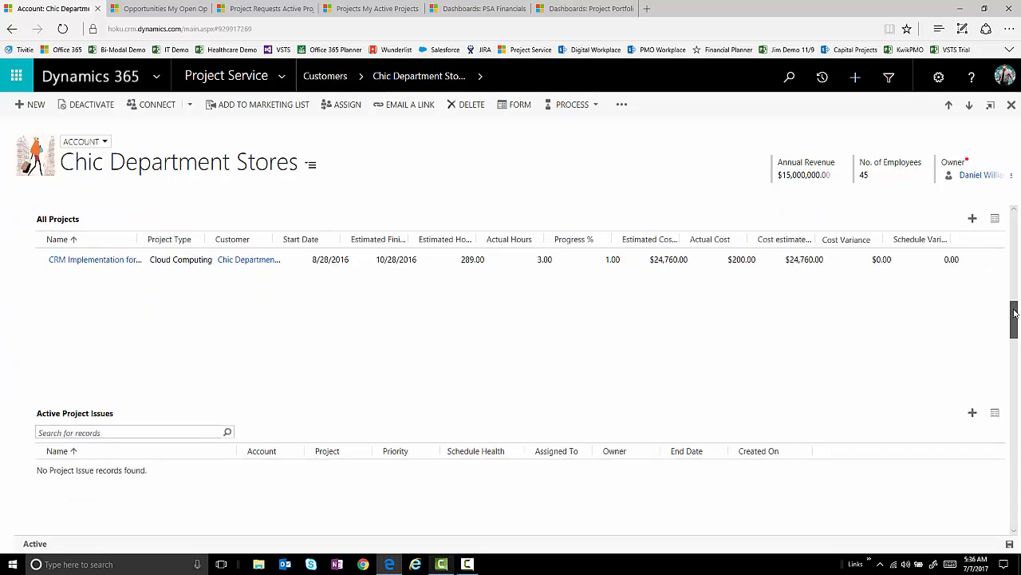
{"action": "scroll", "scroll_direction": "down", "scroll_amount": 3}
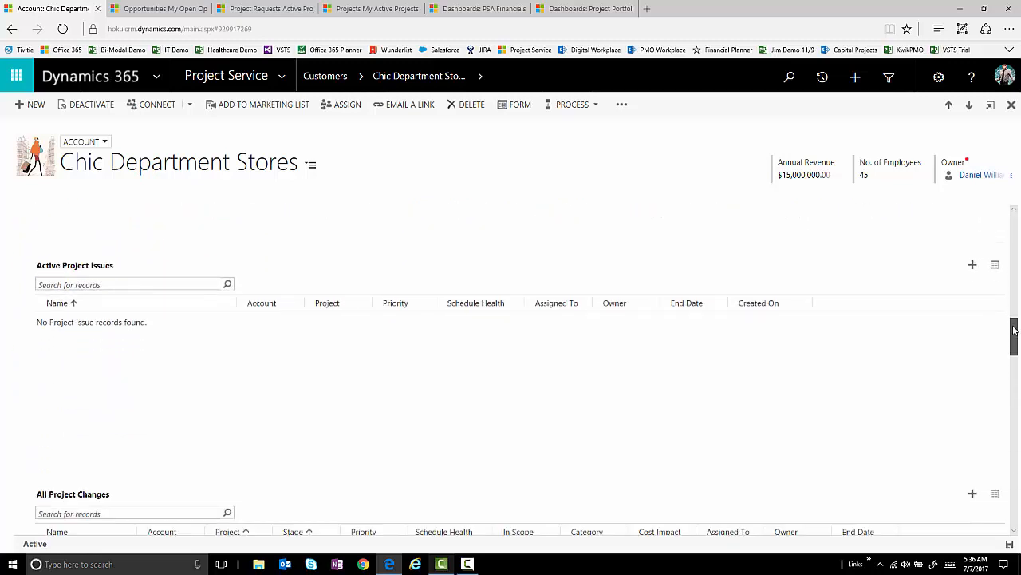
{"action": "scroll", "scroll_direction": "down", "scroll_amount": 3}
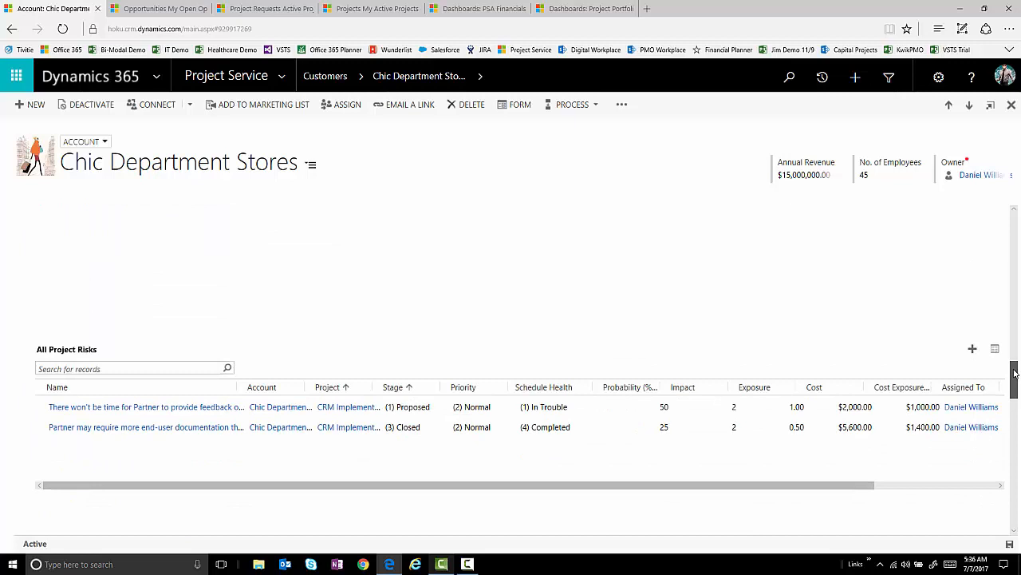
{"action": "scroll", "scroll_direction": "up", "scroll_amount": 3}
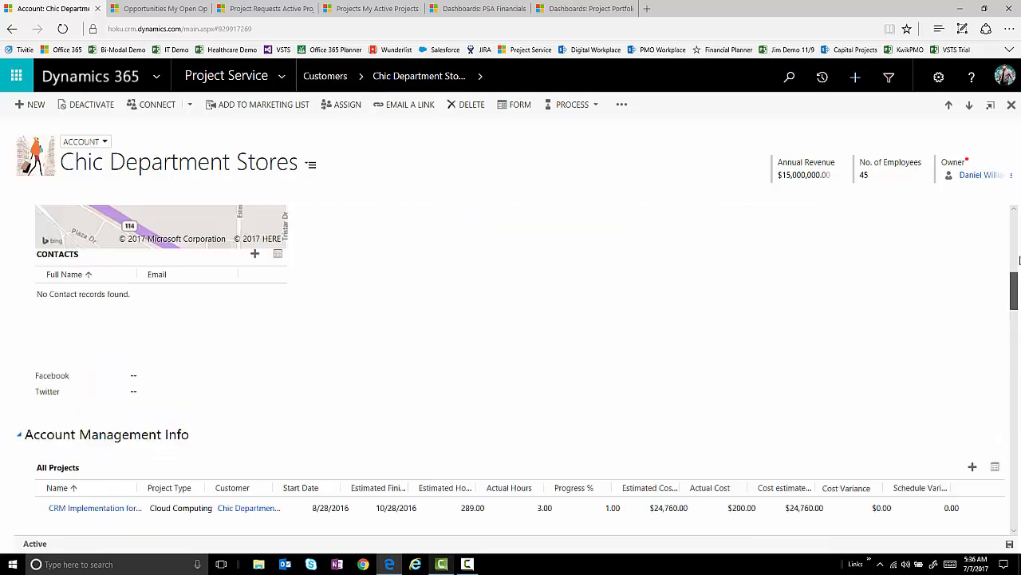
{"action": "scroll", "scroll_direction": "up", "scroll_amount": 3}
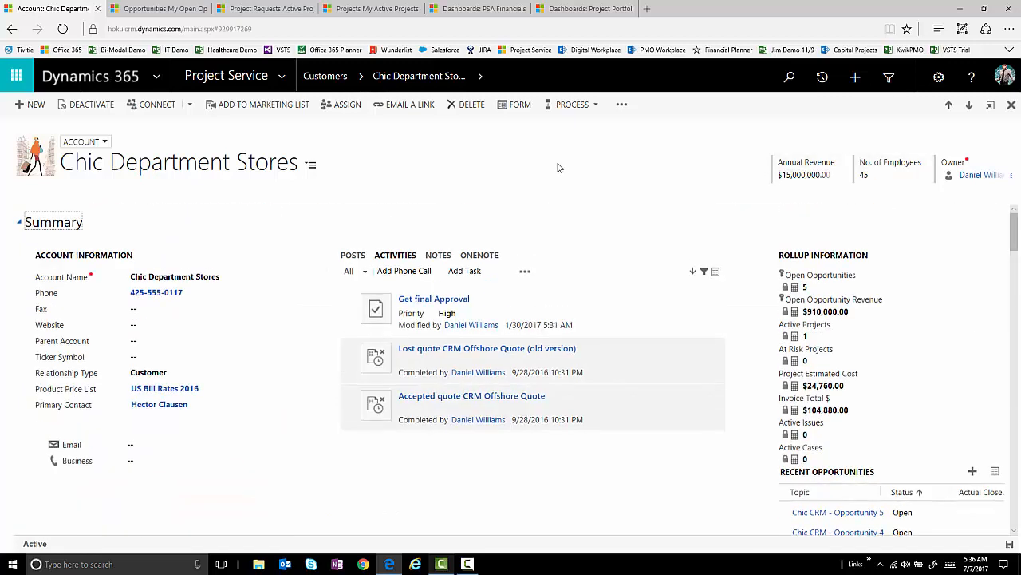
{"action": "mouse_move", "coordinate": [659, 211]}
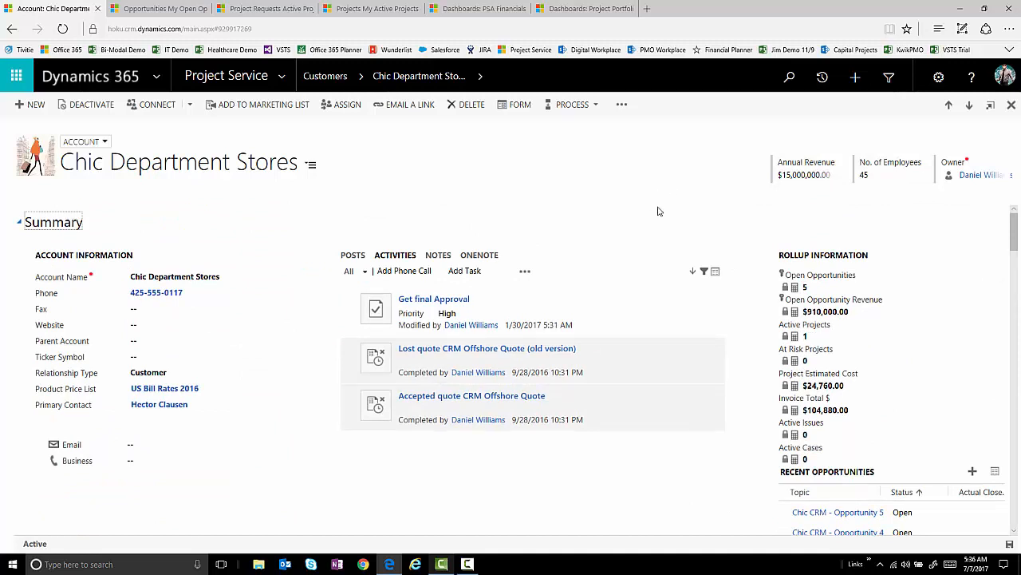
{"action": "mouse_move", "coordinate": [624, 241]}
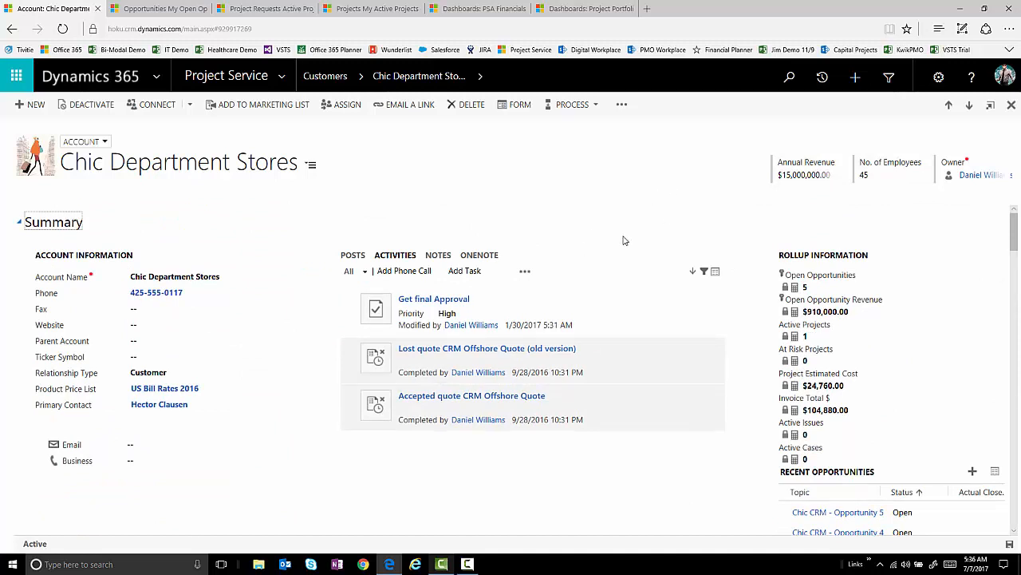
{"action": "mouse_move", "coordinate": [672, 218]}
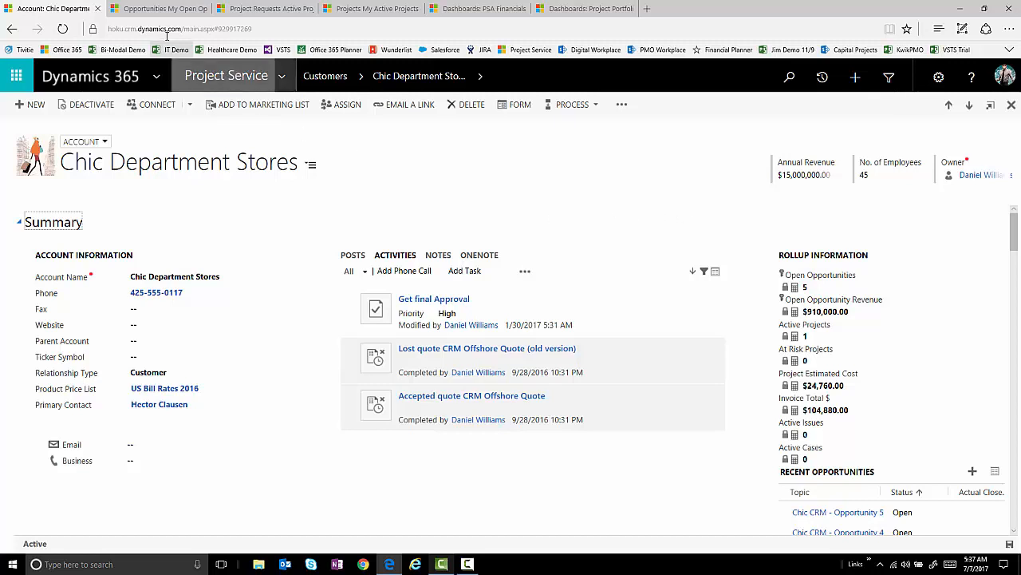
- Show the My Open Opportunities list of 23 opportunities with stage, revenue and probability
{"action": "left_click", "coordinate": [160, 9]}
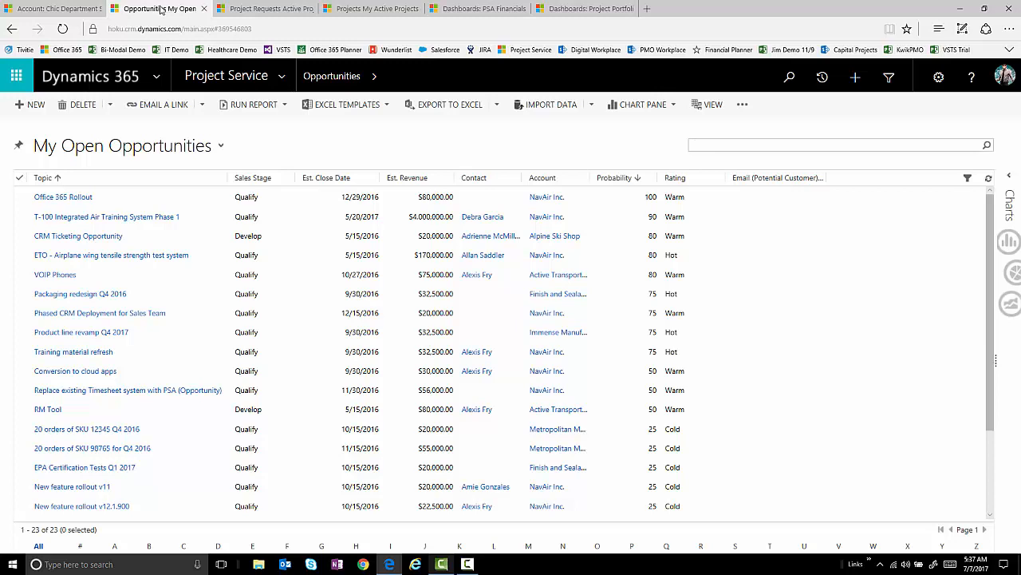
{"action": "left_click", "coordinate": [829, 144]}
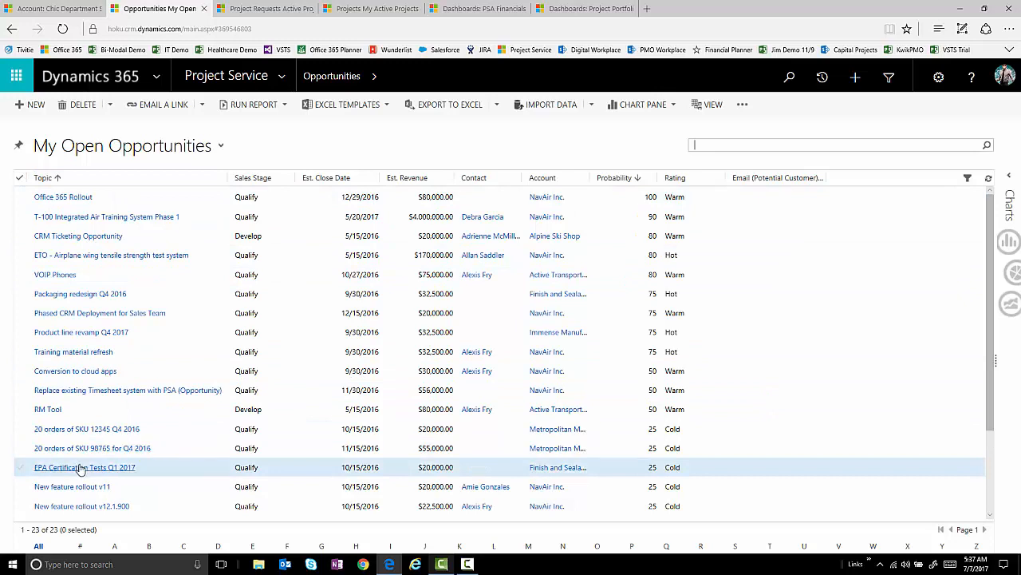
{"action": "mouse_move", "coordinate": [82, 469]}
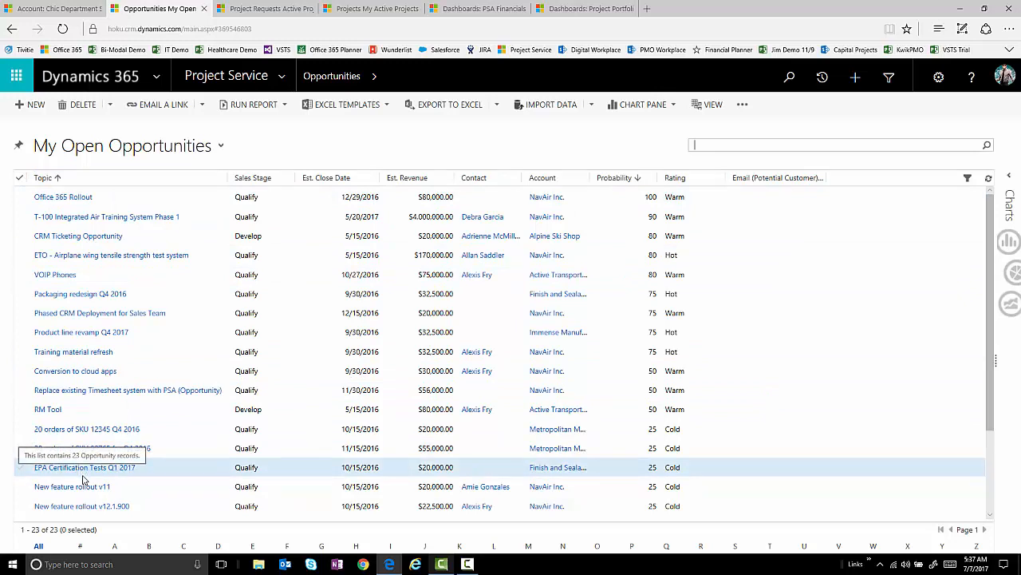
- Show the Active Project Requests list of 15 requests
{"action": "left_click", "coordinate": [263, 8]}
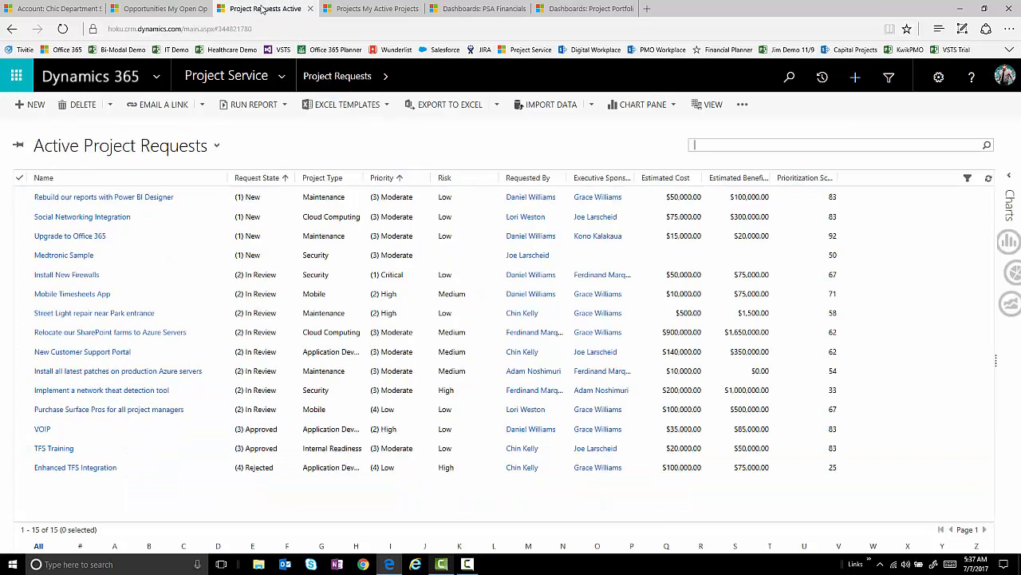
{"action": "mouse_move", "coordinate": [347, 138]}
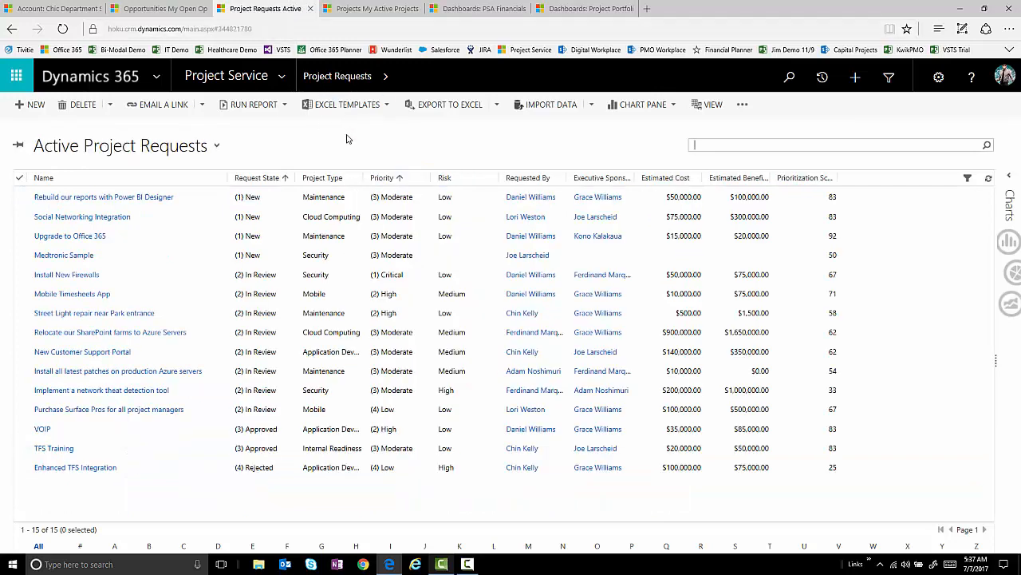
{"action": "mouse_move", "coordinate": [361, 149]}
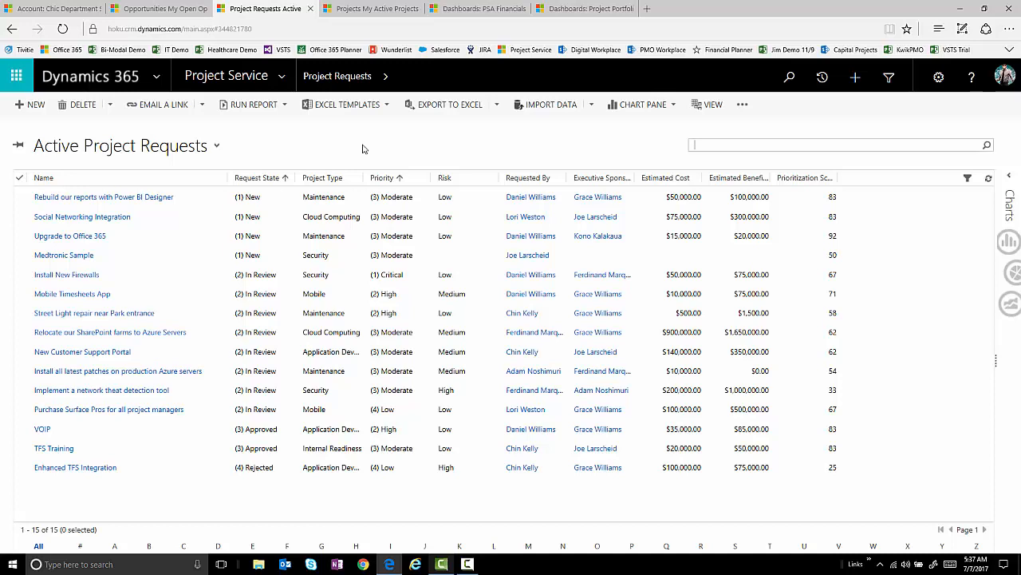
{"action": "mouse_move", "coordinate": [384, 149]}
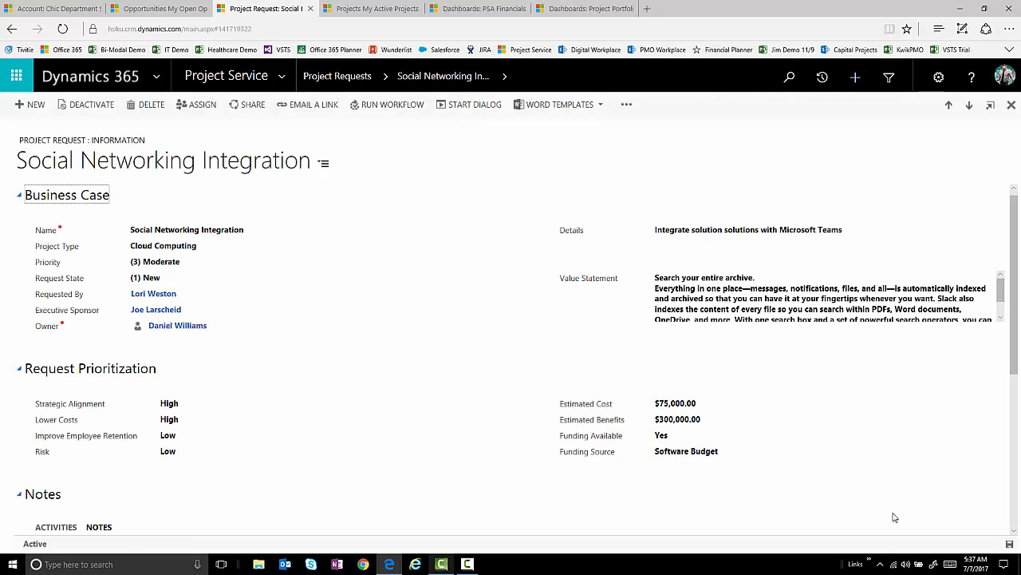
- Review the Social Networking Integration request fields, then show My Active Projects (48 projects)
{"action": "left_click", "coordinate": [750, 230]}
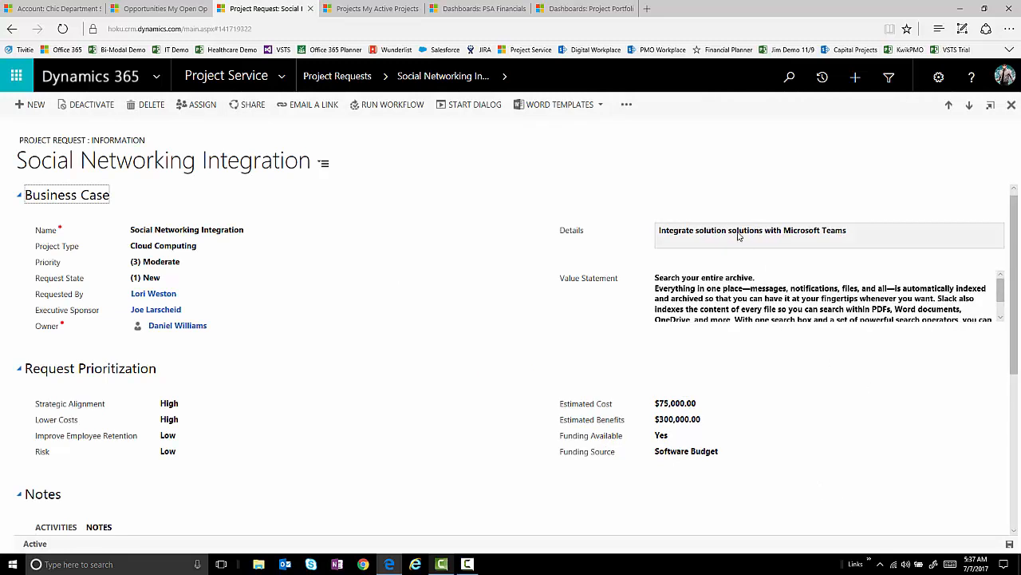
{"action": "mouse_move", "coordinate": [750, 309]}
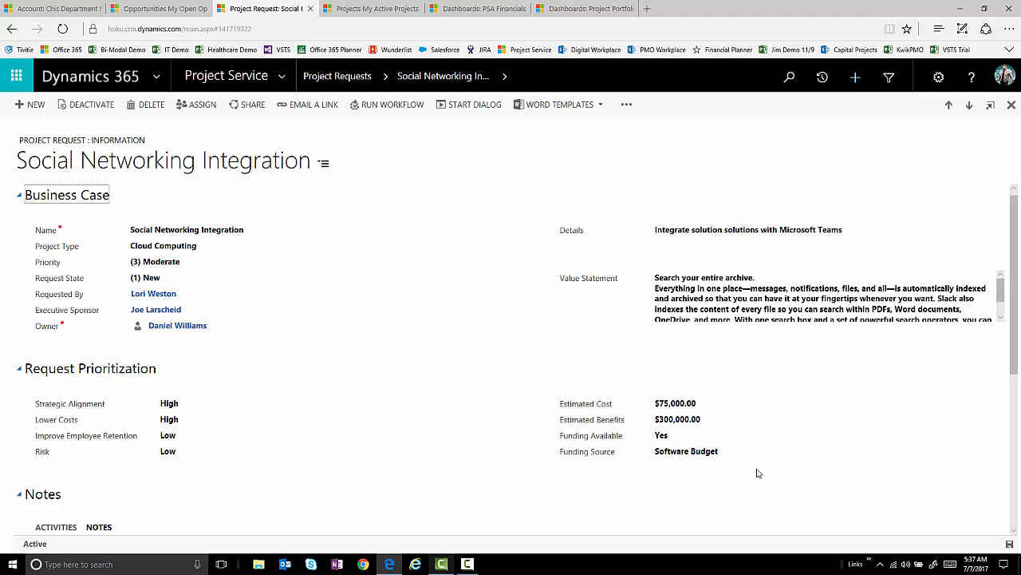
{"action": "mouse_move", "coordinate": [67, 468]}
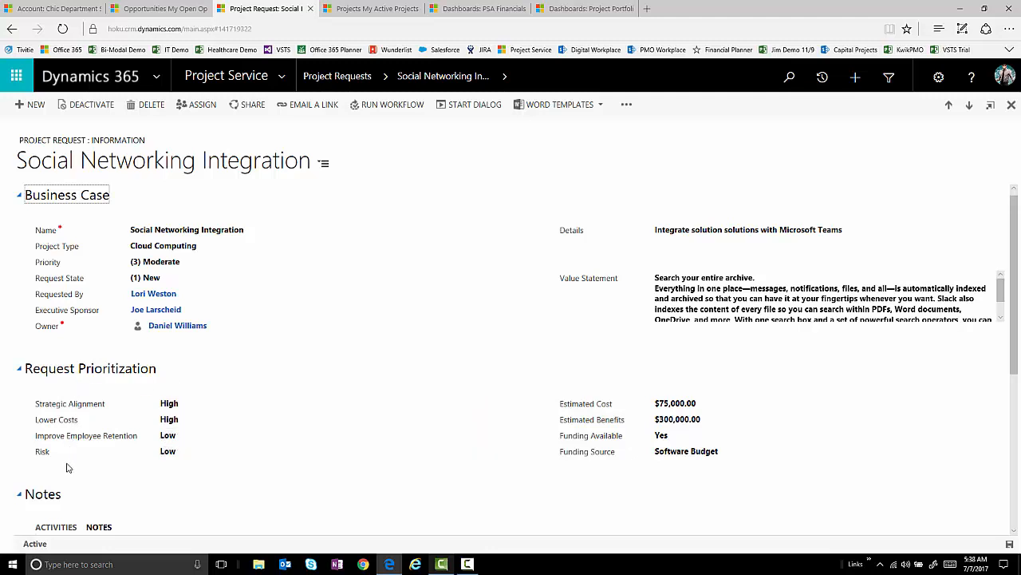
{"action": "mouse_move", "coordinate": [368, 462]}
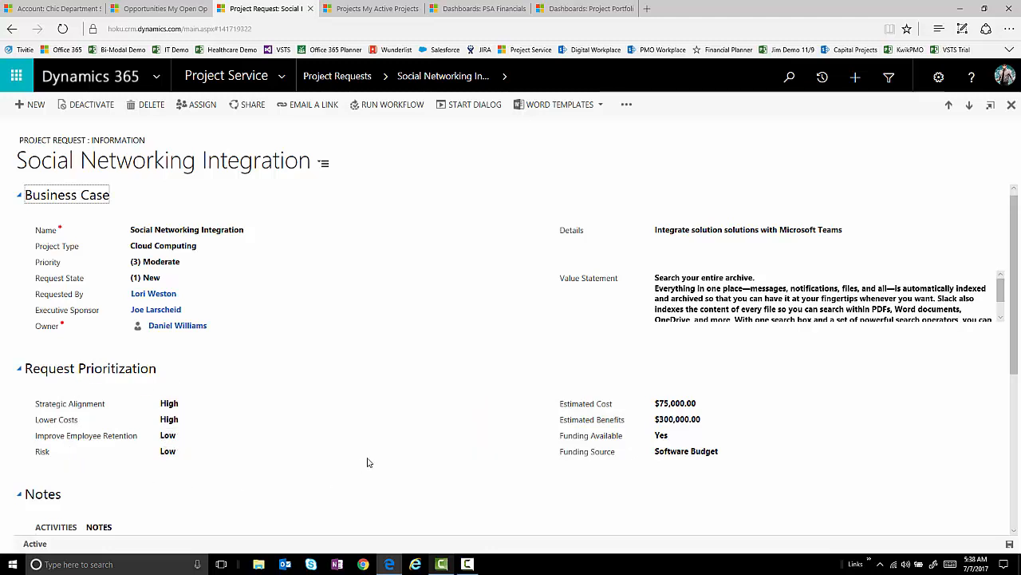
{"action": "mouse_move", "coordinate": [504, 499]}
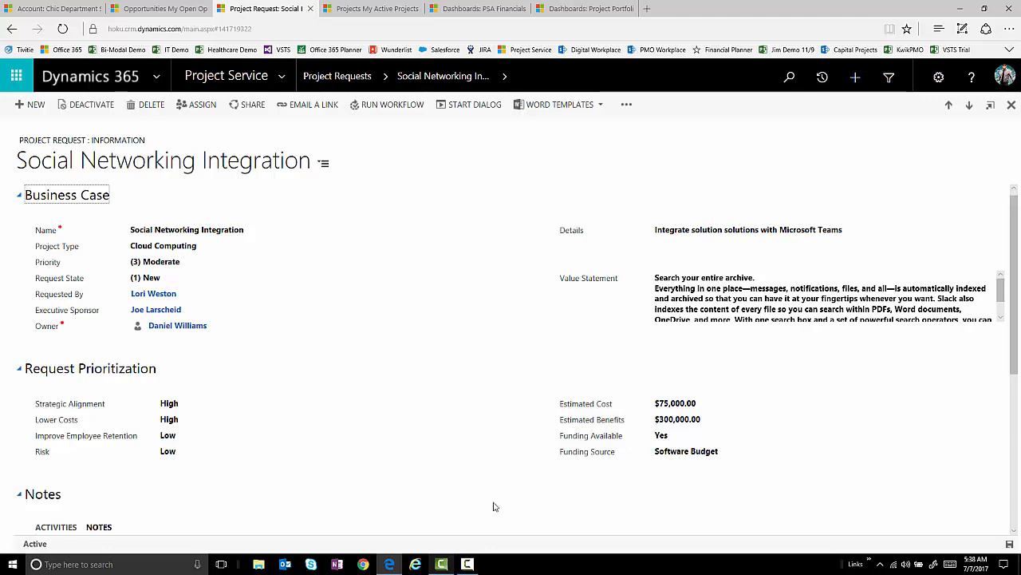
{"action": "mouse_move", "coordinate": [504, 507]}
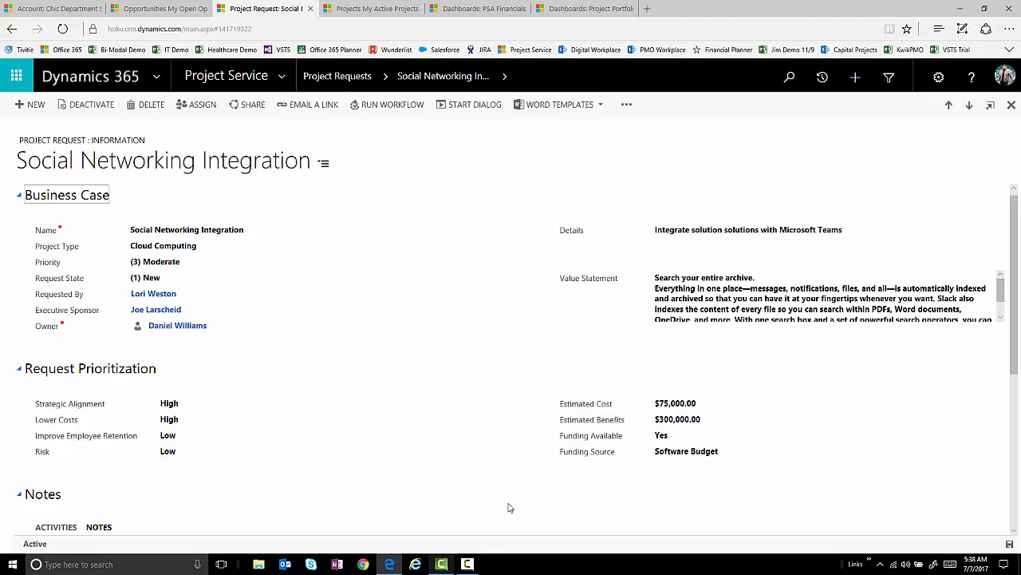
{"action": "mouse_move", "coordinate": [514, 510]}
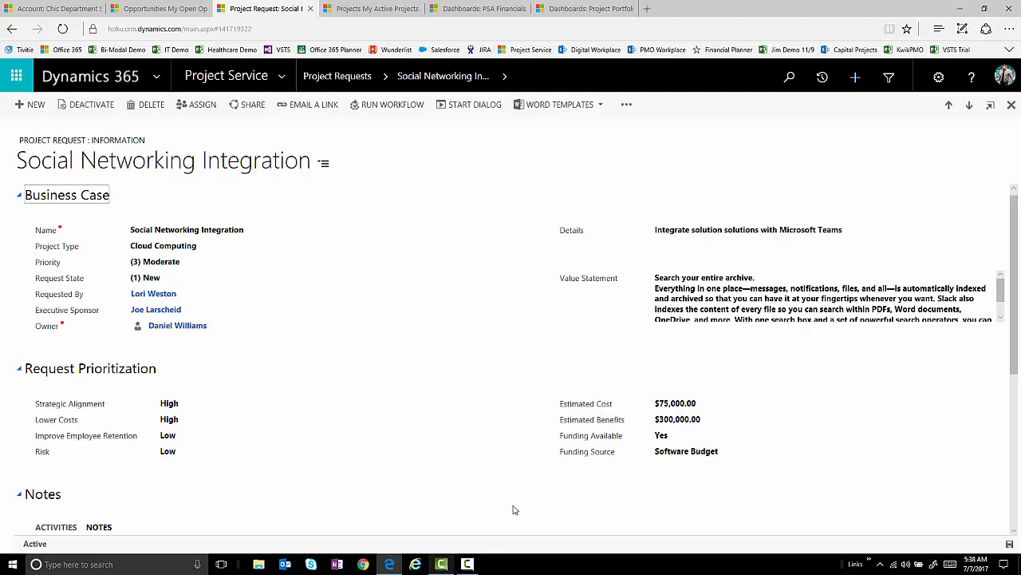
{"action": "mouse_move", "coordinate": [512, 517]}
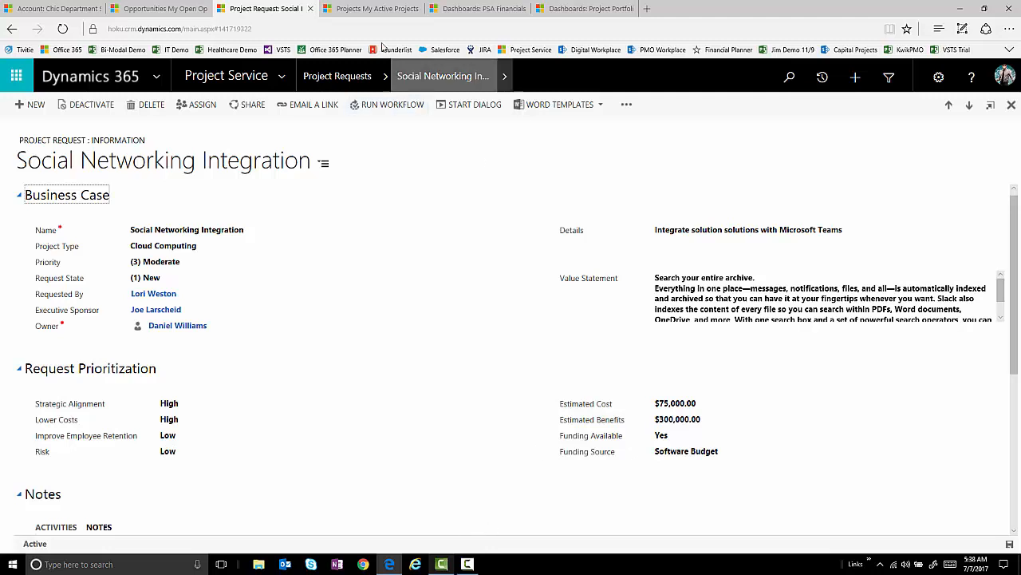
{"action": "left_click", "coordinate": [371, 8]}
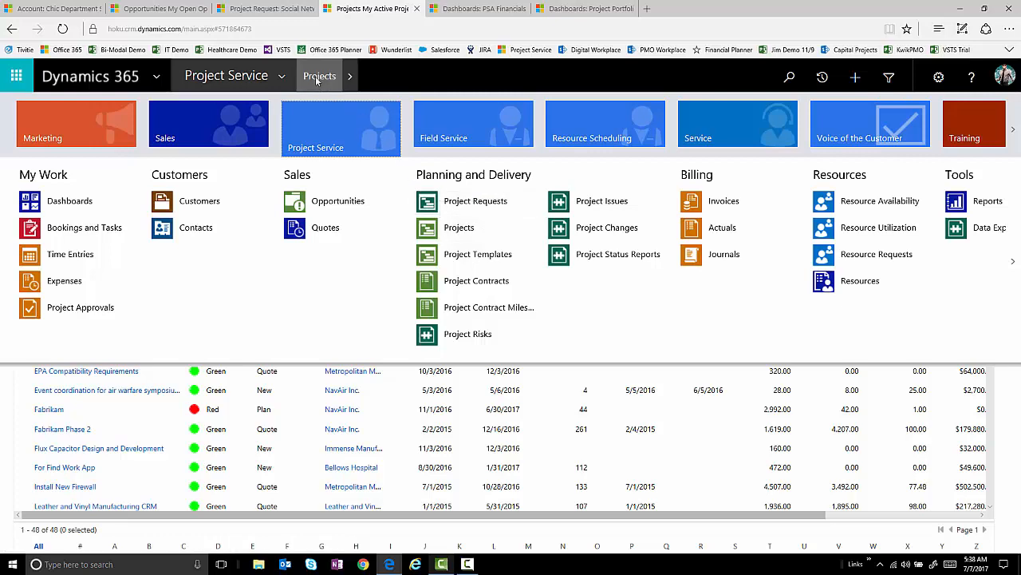
{"action": "left_click", "coordinate": [459, 227]}
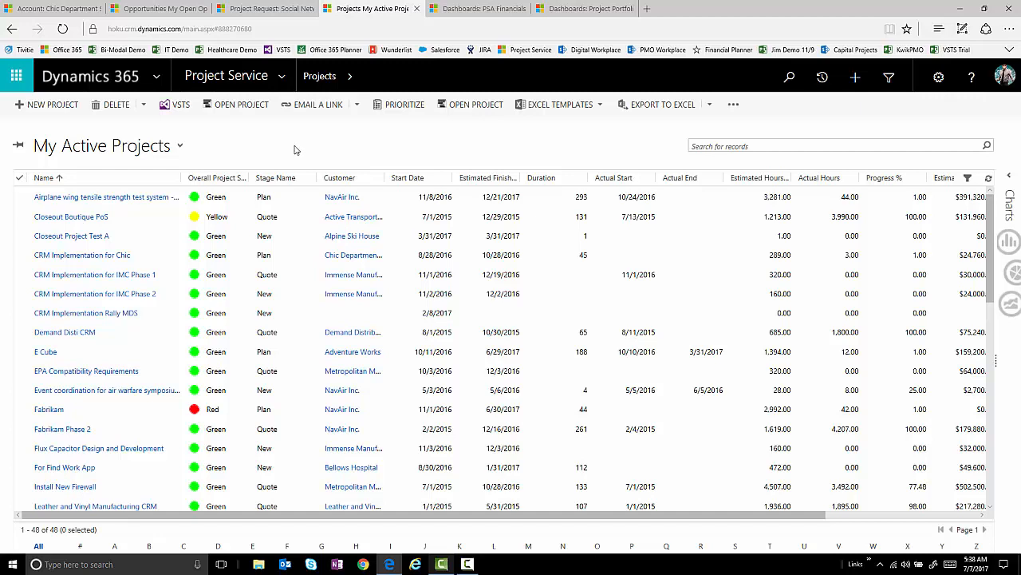
{"action": "mouse_move", "coordinate": [335, 142]}
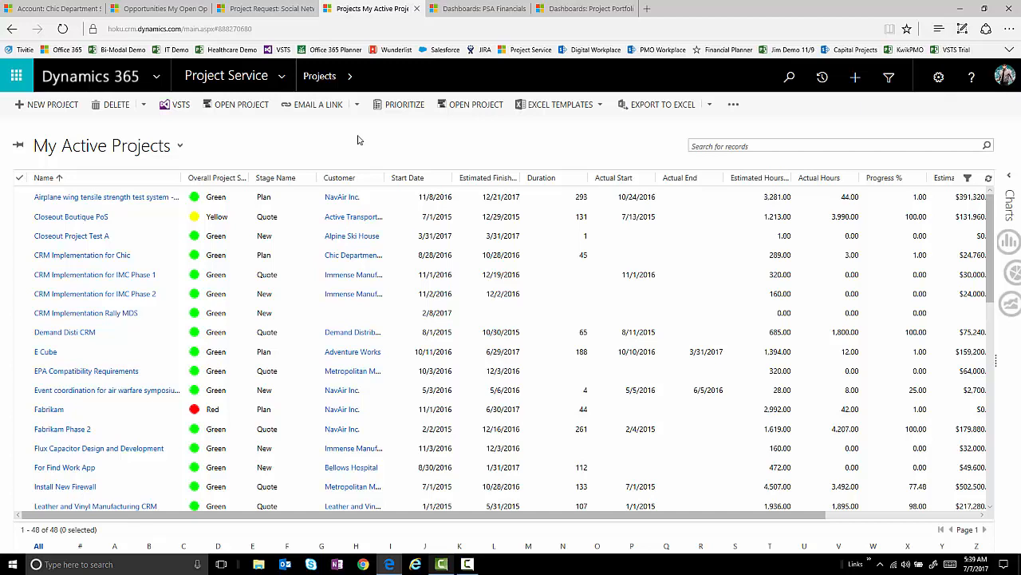
{"action": "mouse_move", "coordinate": [326, 149]}
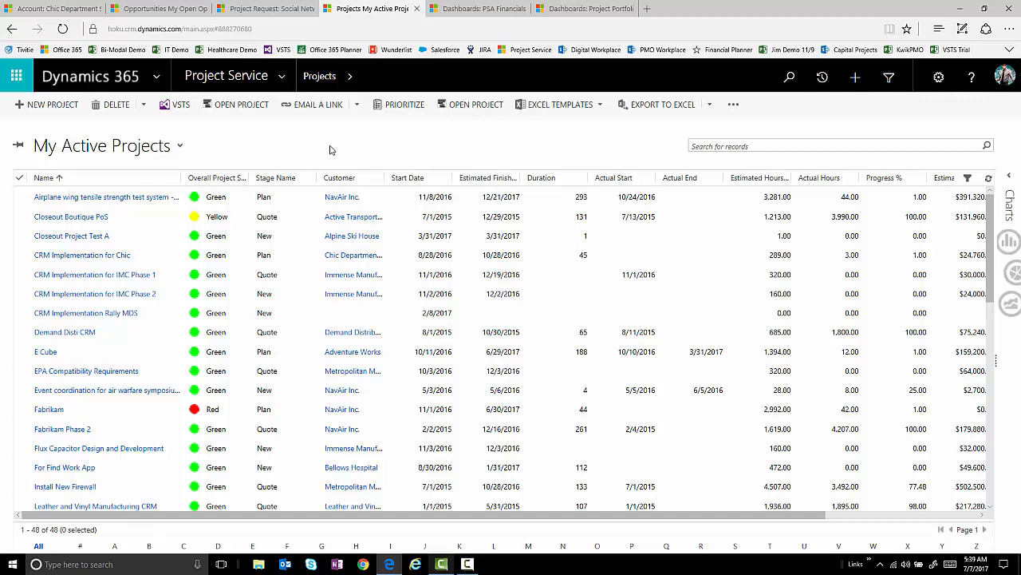
{"action": "mouse_move", "coordinate": [403, 105]}
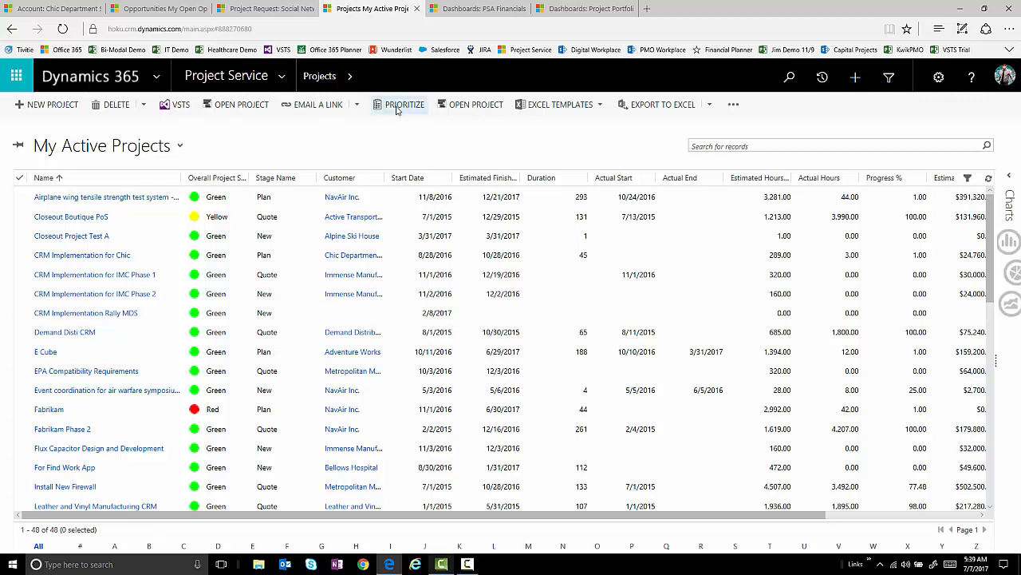
- Go to Prioritize and open the '4 mil' portfolio selection scenario
{"action": "left_click", "coordinate": [403, 104]}
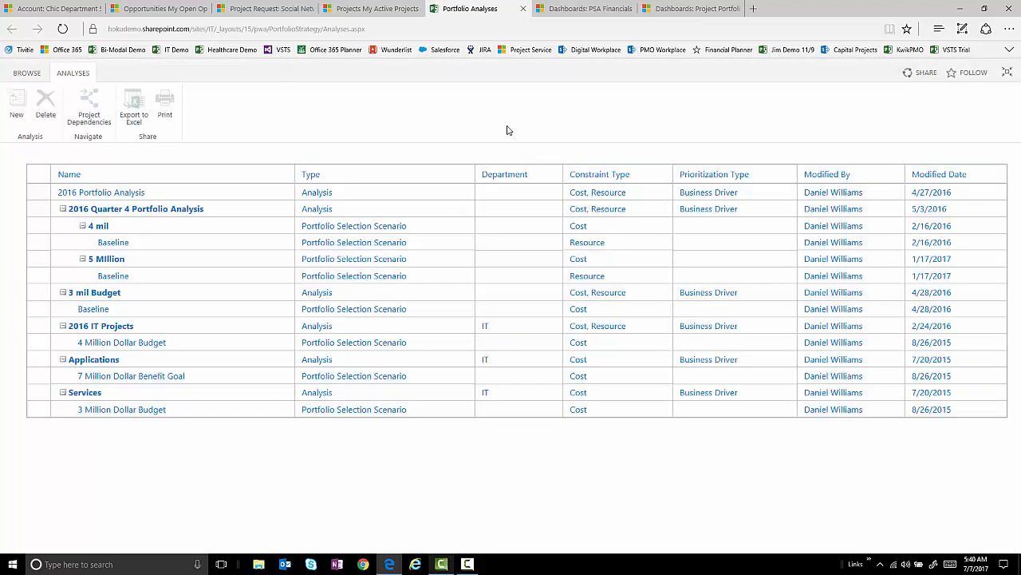
{"action": "left_click", "coordinate": [99, 226]}
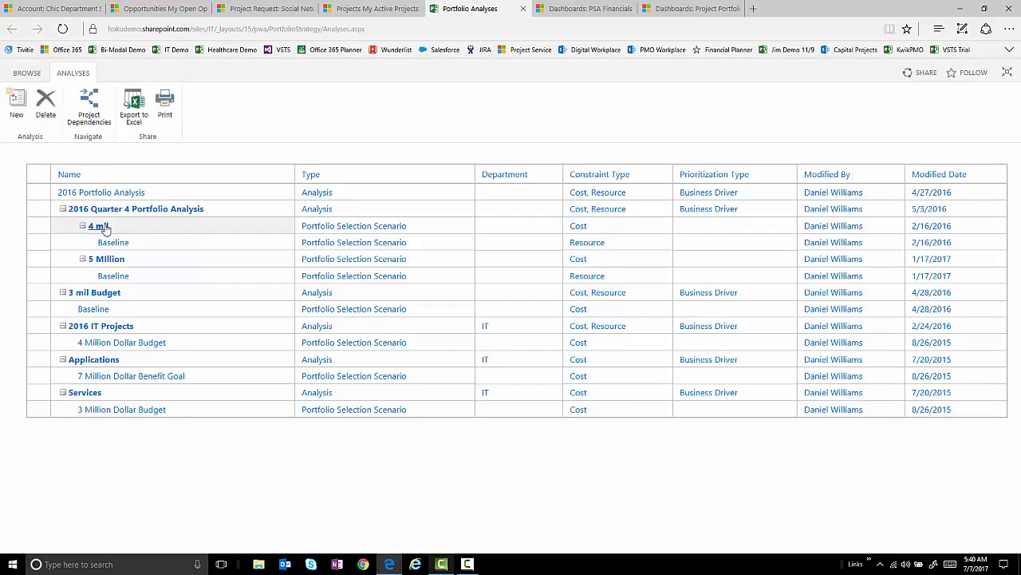
{"action": "left_click", "coordinate": [97, 225]}
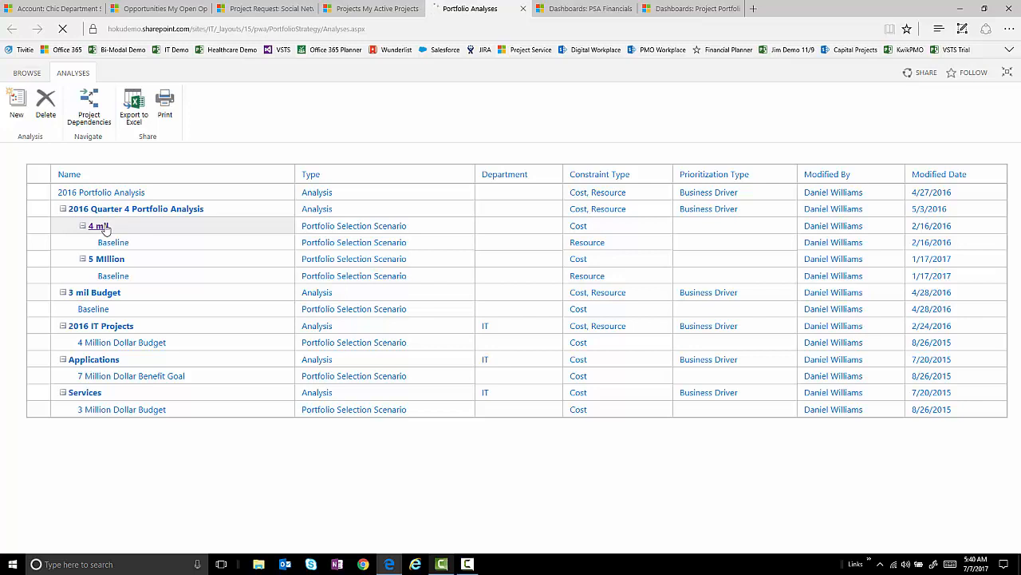
- View the Efficient Frontier chart and switch the cost analysis to the 5 Million scenario
{"action": "left_click", "coordinate": [97, 226]}
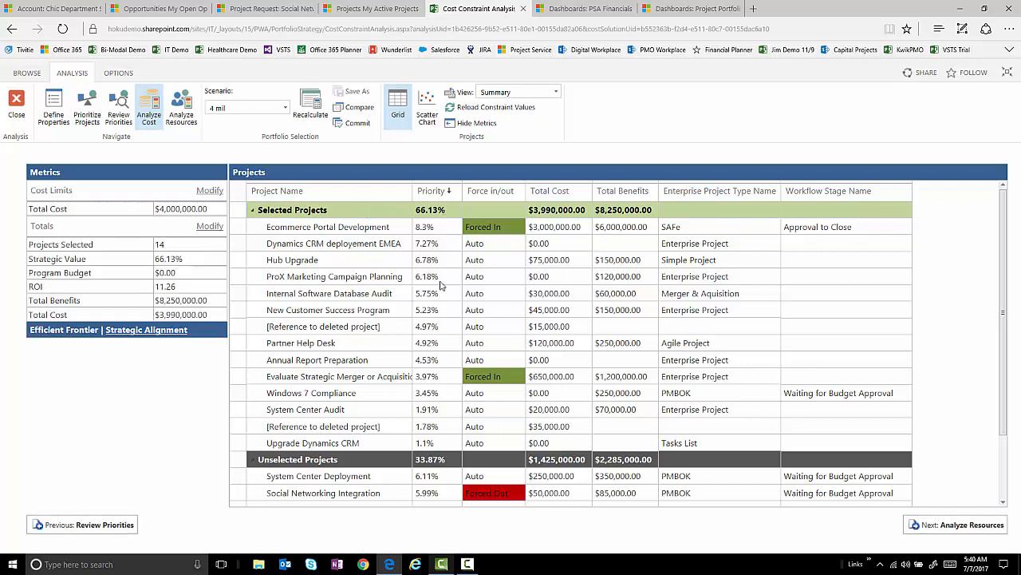
{"action": "mouse_move", "coordinate": [405, 464]}
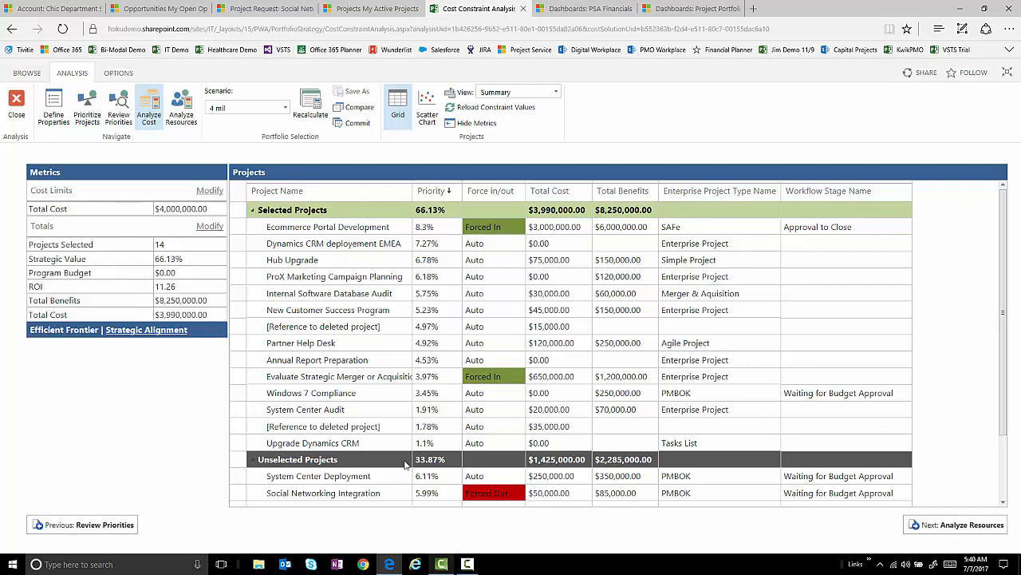
{"action": "left_click", "coordinate": [179, 209]}
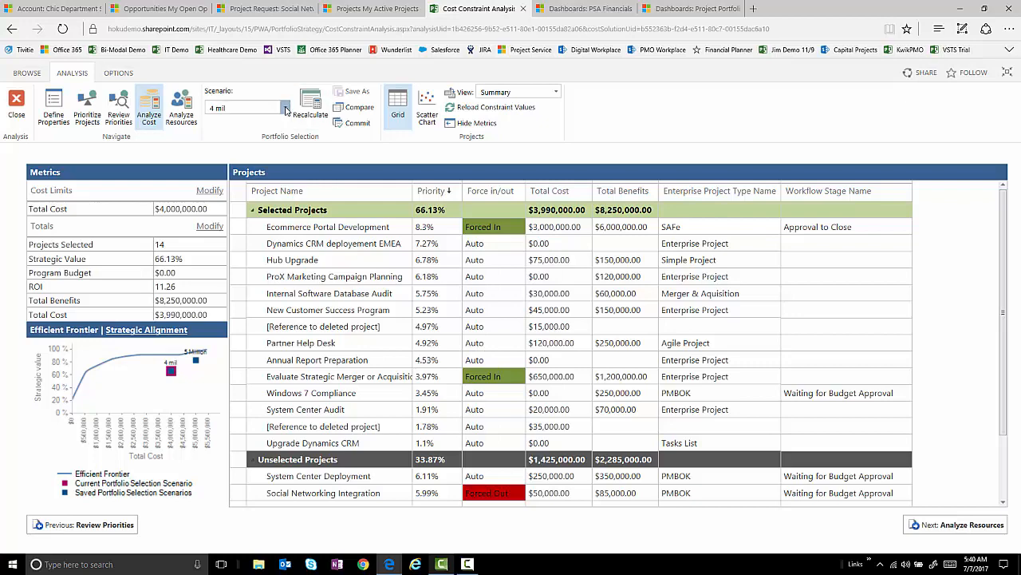
{"action": "left_click", "coordinate": [285, 107]}
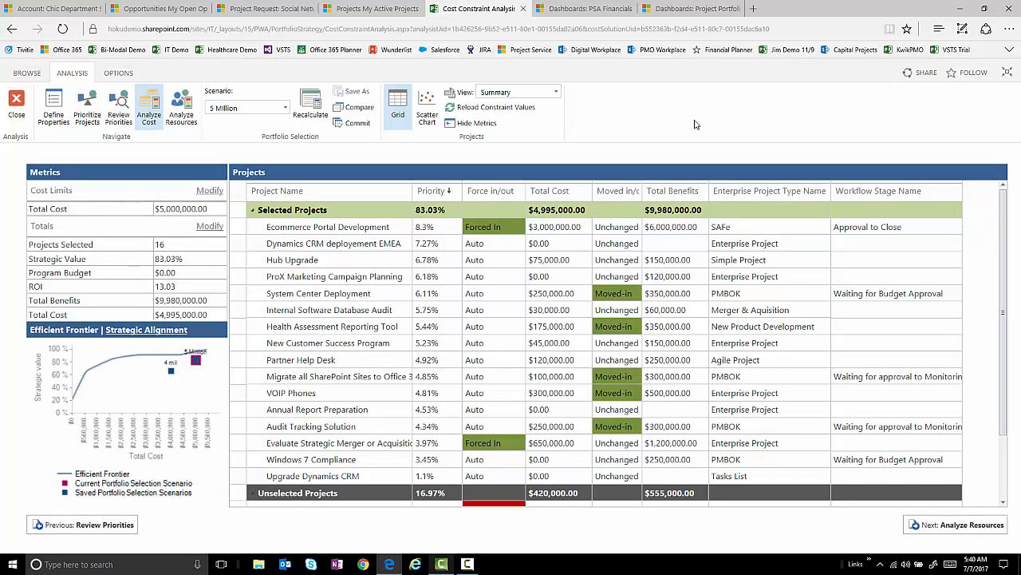
{"action": "mouse_move", "coordinate": [447, 217]}
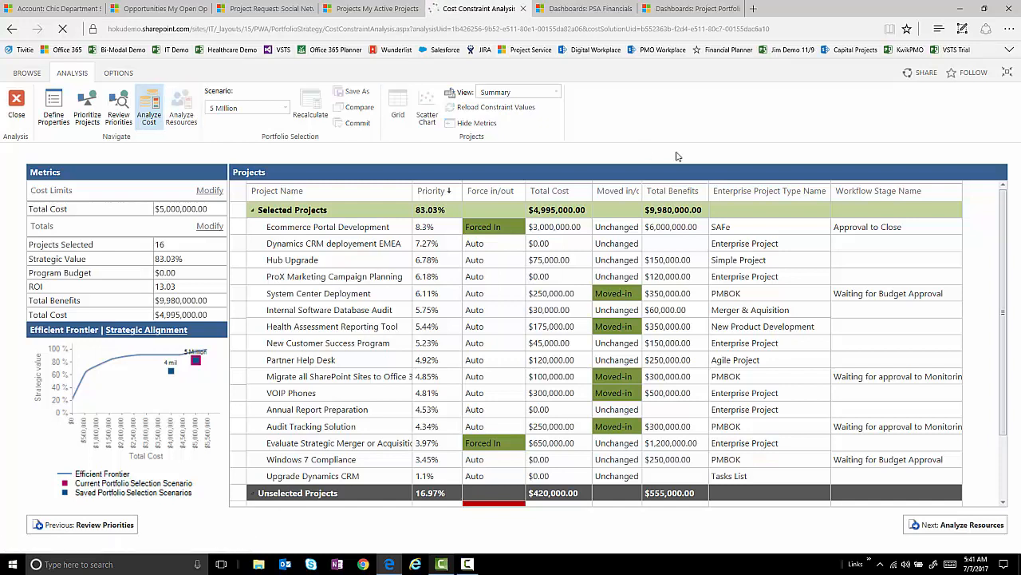
{"action": "mouse_move", "coordinate": [713, 114]}
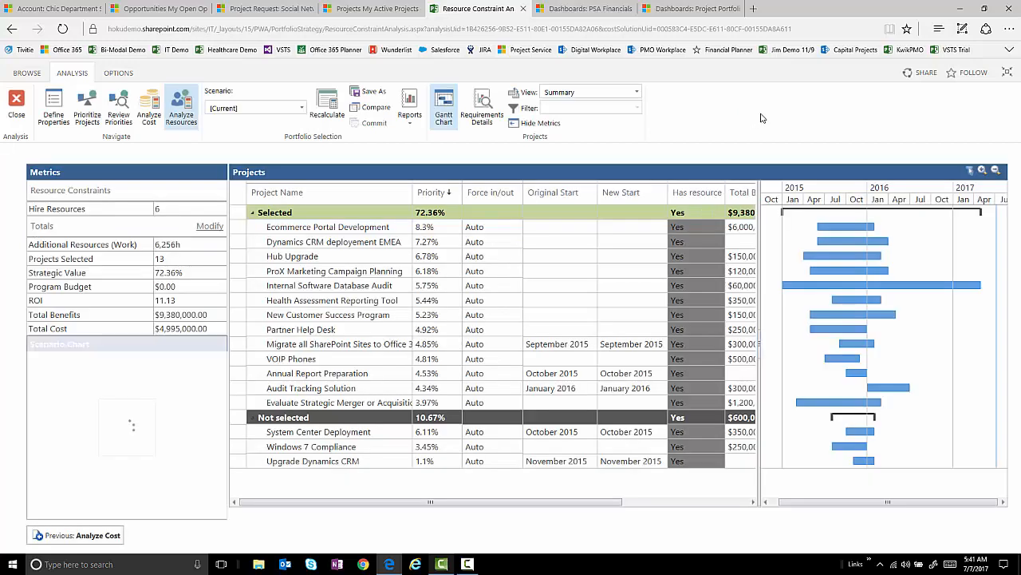
- Show Requirements Details listing Infrastructure, QA and Support roles to hire
{"action": "left_click", "coordinate": [183, 208]}
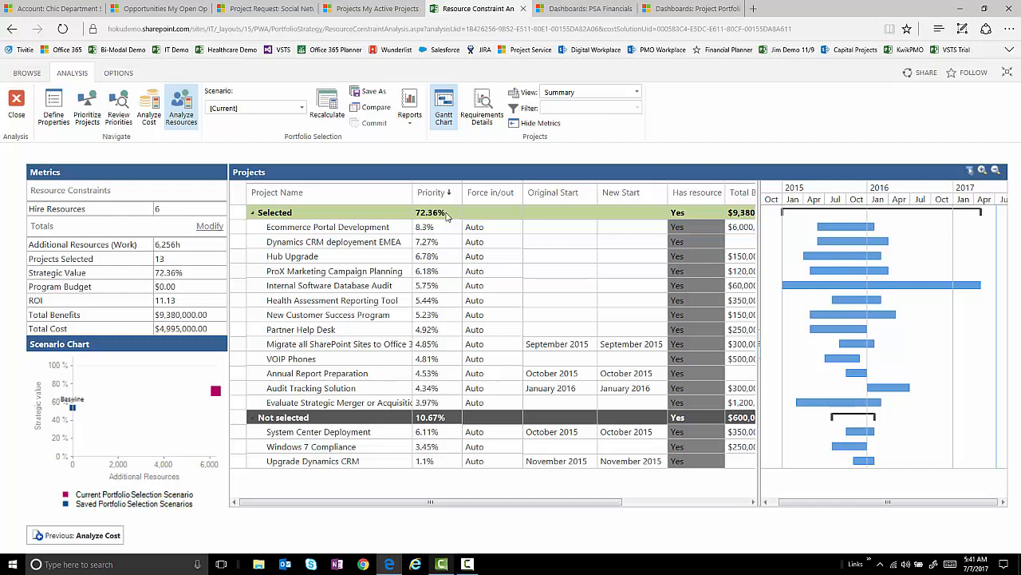
{"action": "left_click", "coordinate": [409, 103]}
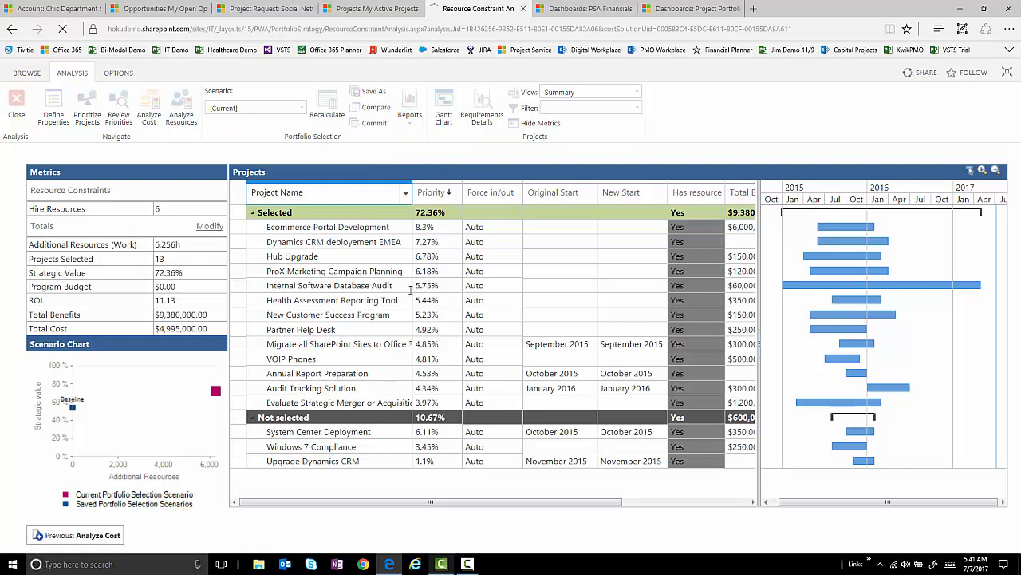
{"action": "left_click", "coordinate": [181, 106]}
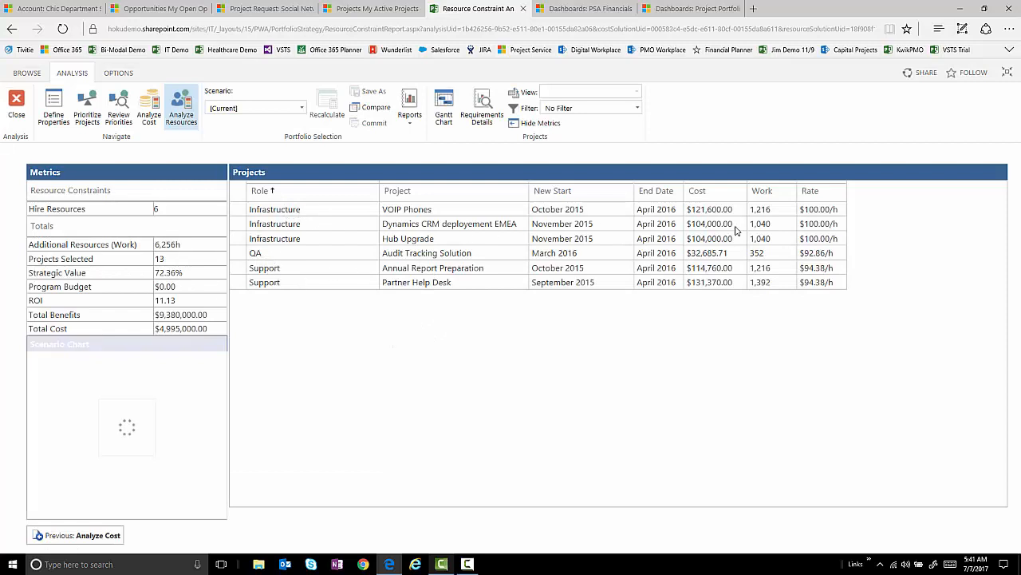
{"action": "mouse_move", "coordinate": [789, 127]}
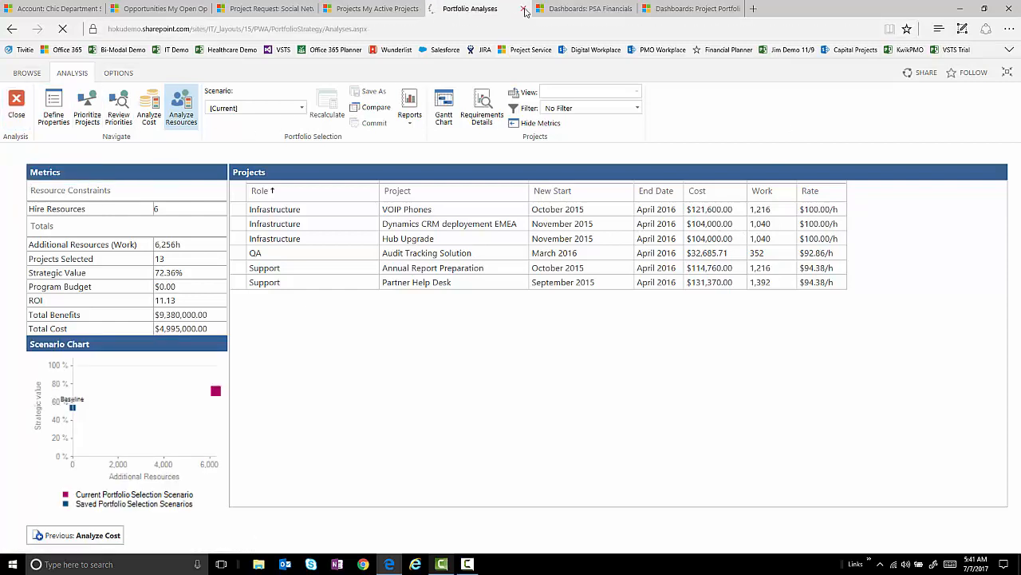
- Open the VOIP Phones project schedule from My Active Projects
{"action": "left_click", "coordinate": [524, 9]}
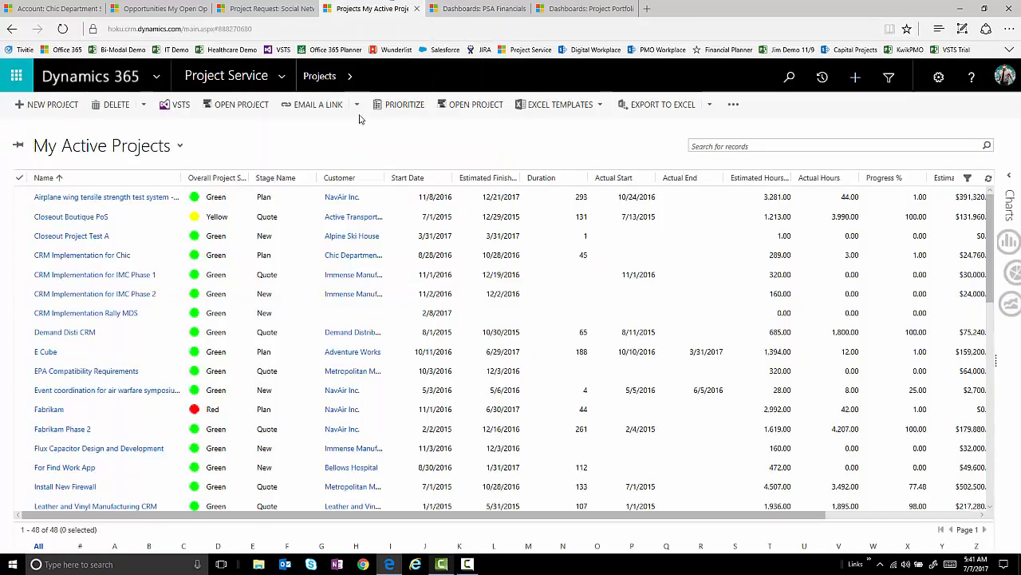
{"action": "mouse_move", "coordinate": [431, 144]}
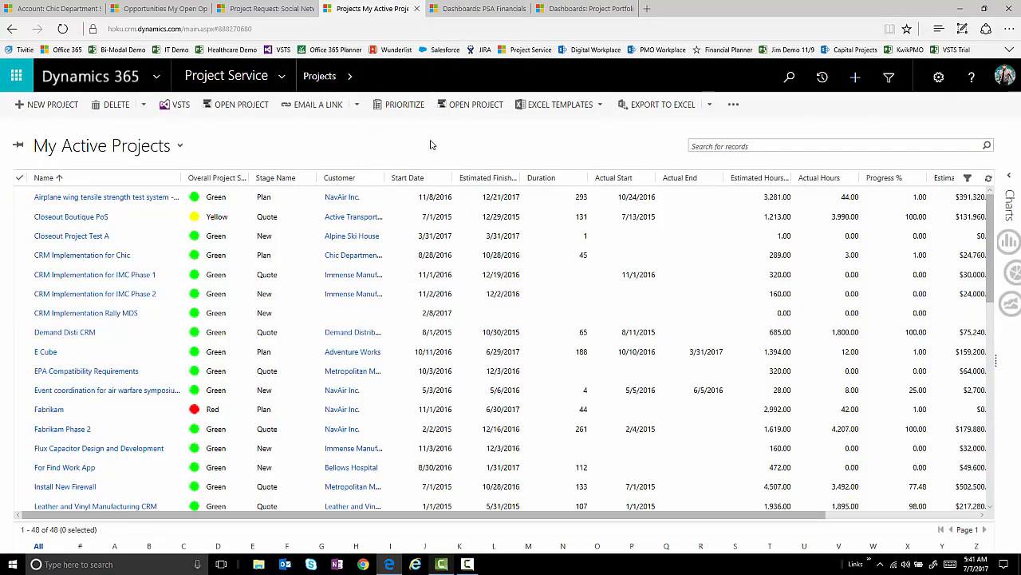
{"action": "mouse_move", "coordinate": [504, 156]}
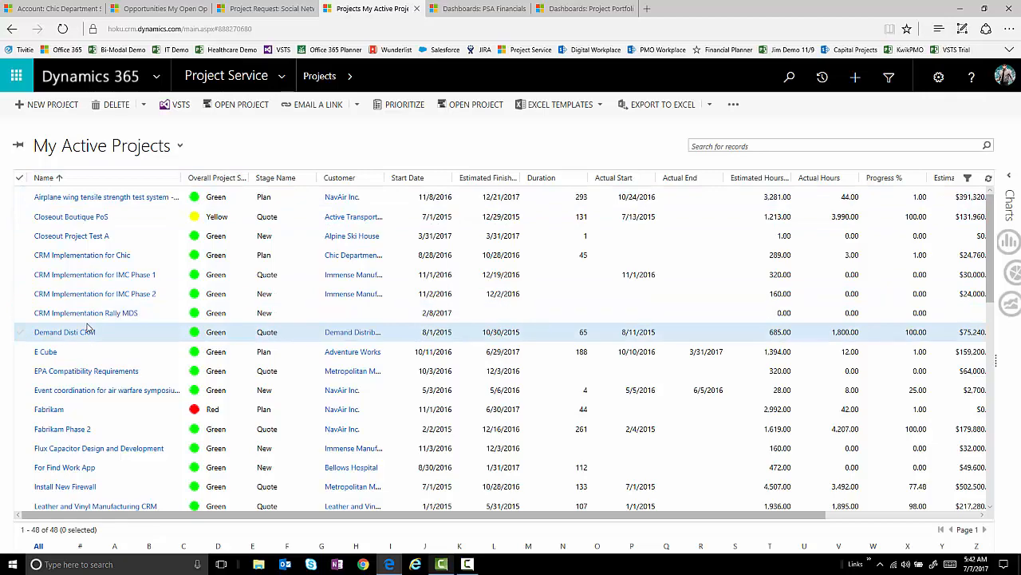
{"action": "scroll", "scroll_direction": "down", "scroll_amount": 3}
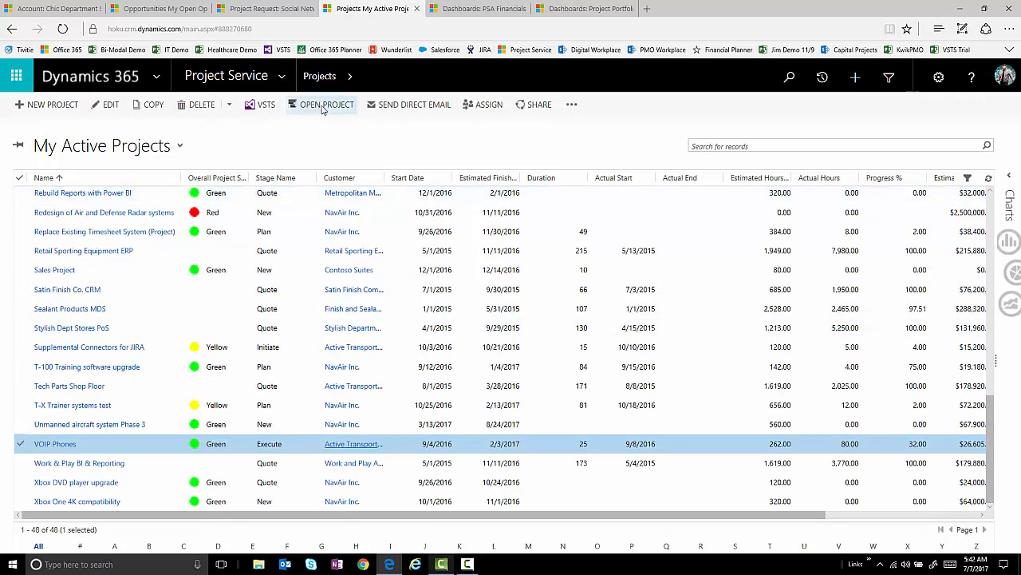
{"action": "left_click", "coordinate": [326, 104]}
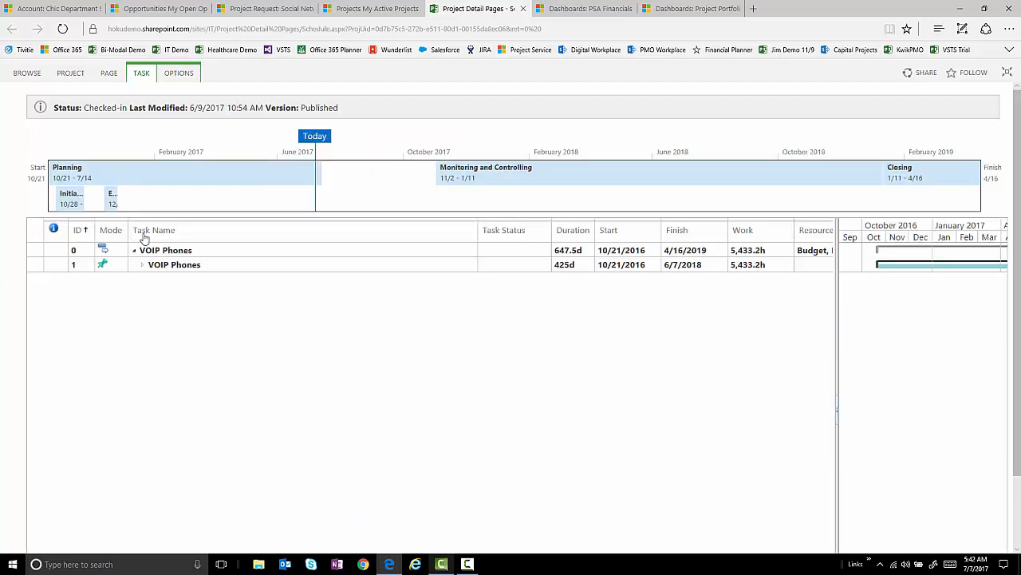
- Expand VOIP Phones to show Develop Project Charter tasks and check the schedule edit options
{"action": "left_click", "coordinate": [141, 264]}
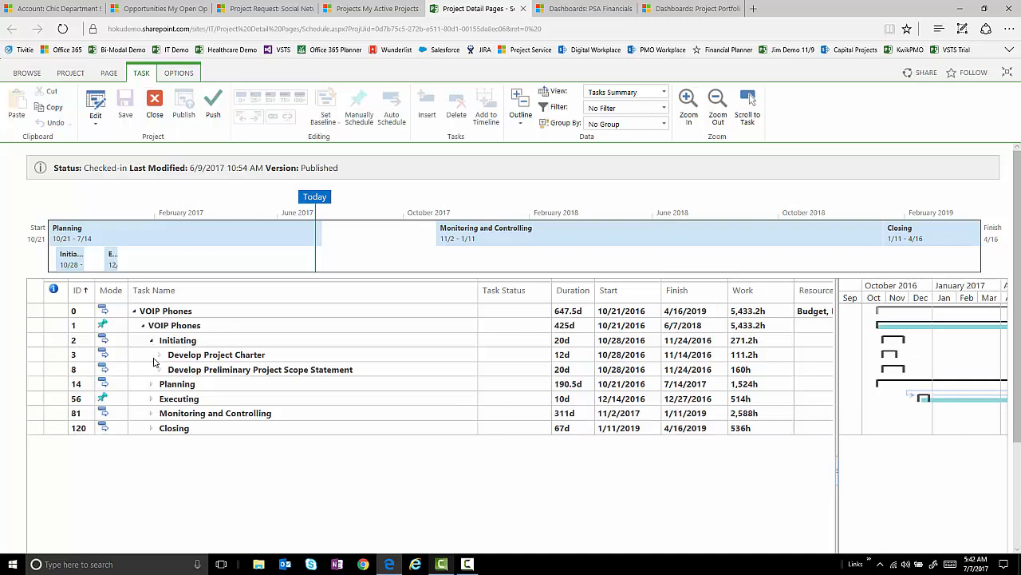
{"action": "left_click", "coordinate": [158, 354]}
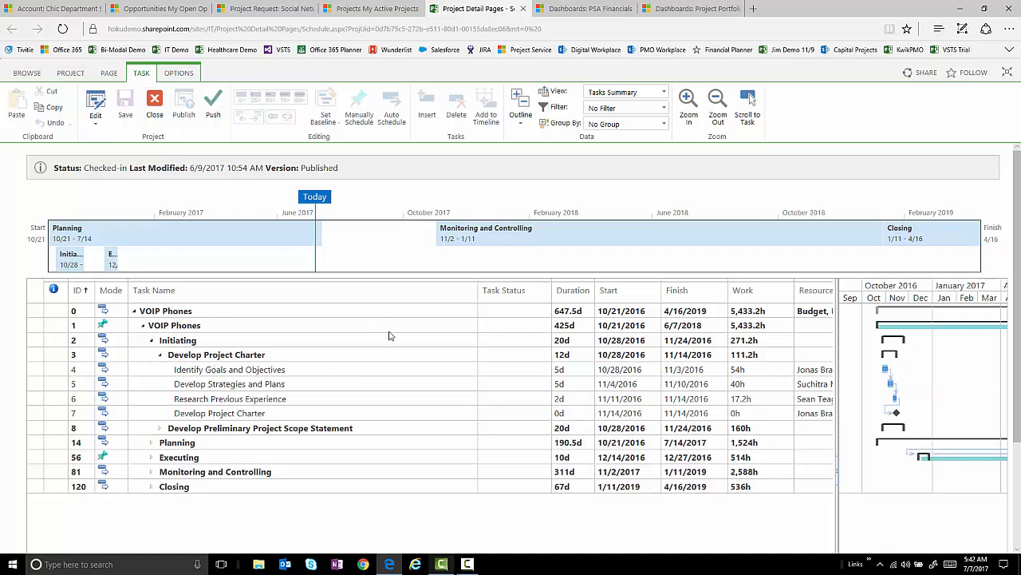
{"action": "left_click", "coordinate": [95, 104]}
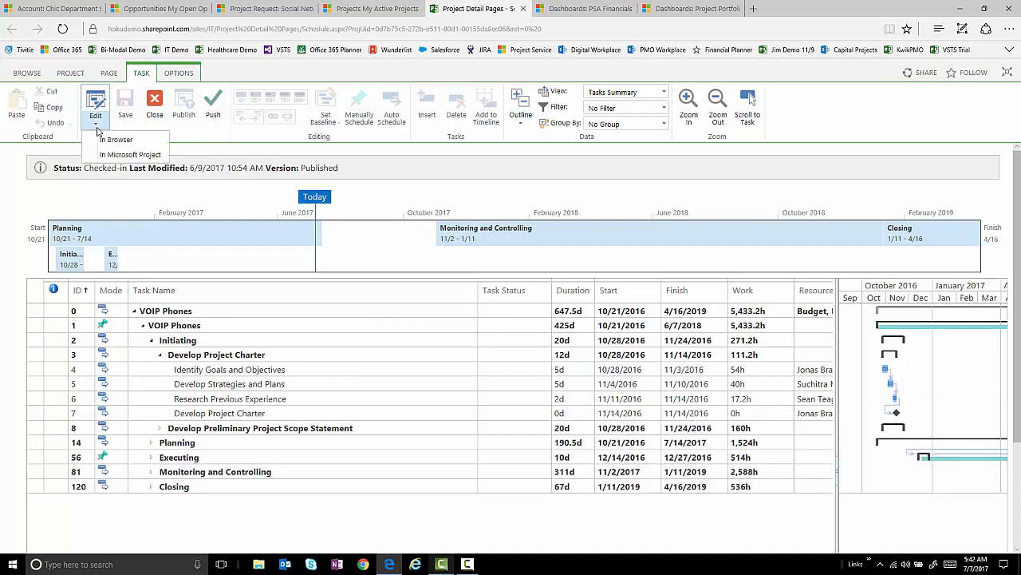
{"action": "mouse_move", "coordinate": [130, 154]}
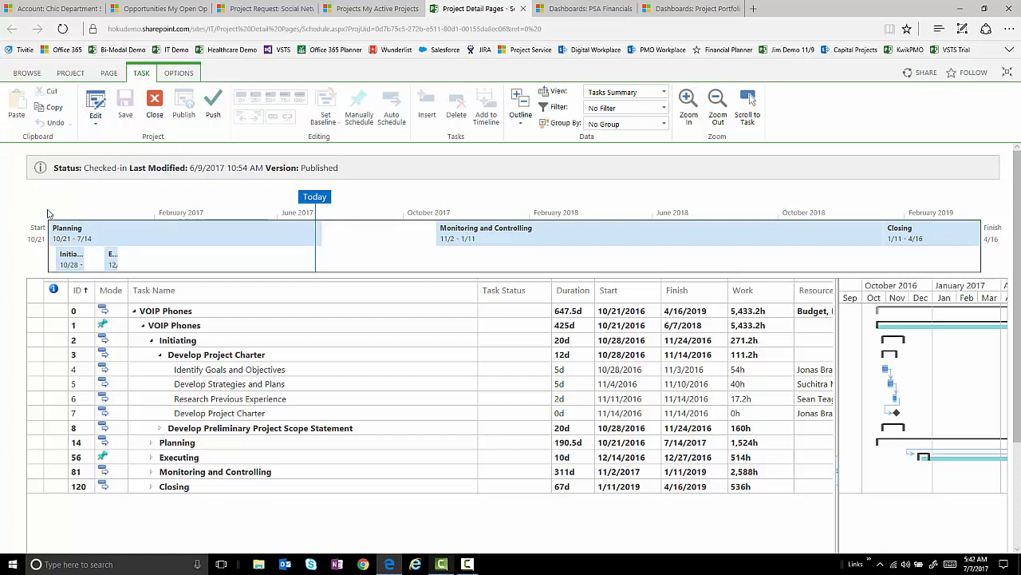
{"action": "mouse_move", "coordinate": [16, 208]}
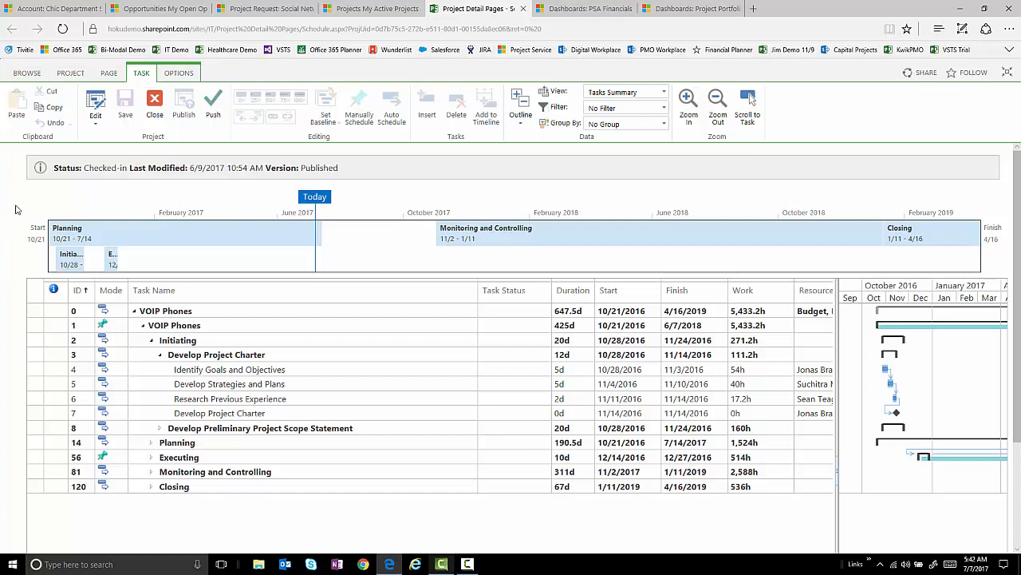
{"action": "mouse_move", "coordinate": [155, 104]}
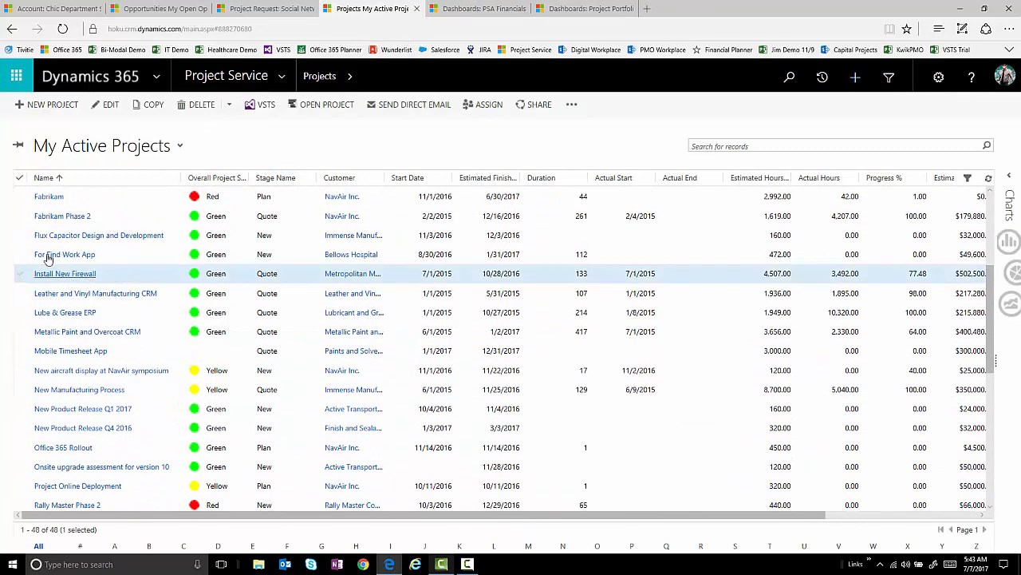
- Select the Fabrikam project in My Active Projects
{"action": "left_click", "coordinate": [22, 197]}
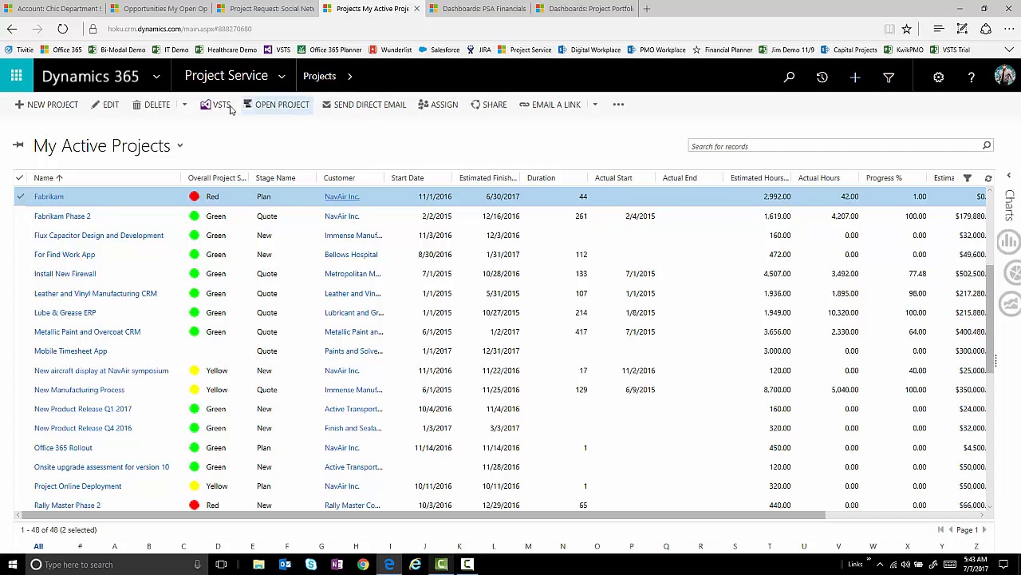
{"action": "mouse_move", "coordinate": [217, 105]}
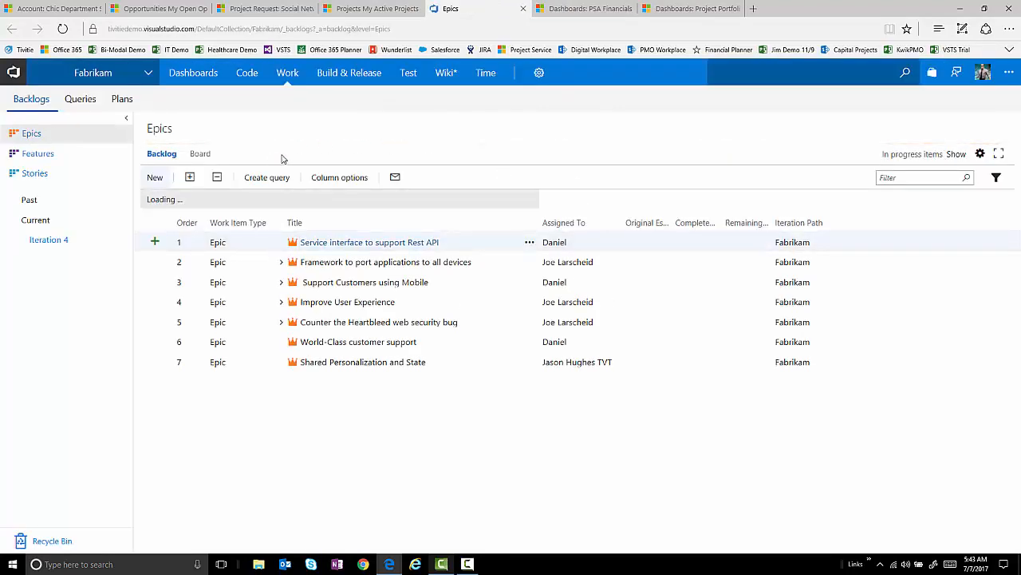
- Expand all epics, view Fabrikam's Iteration 1 task board, then return to the Dynamics project list
{"action": "left_click", "coordinate": [190, 177]}
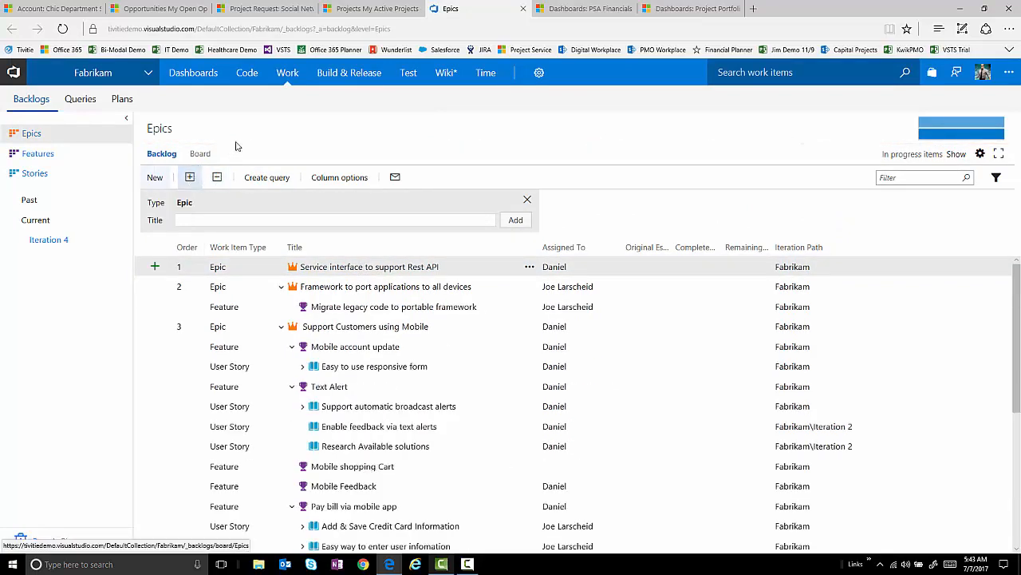
{"action": "left_click", "coordinate": [29, 200]}
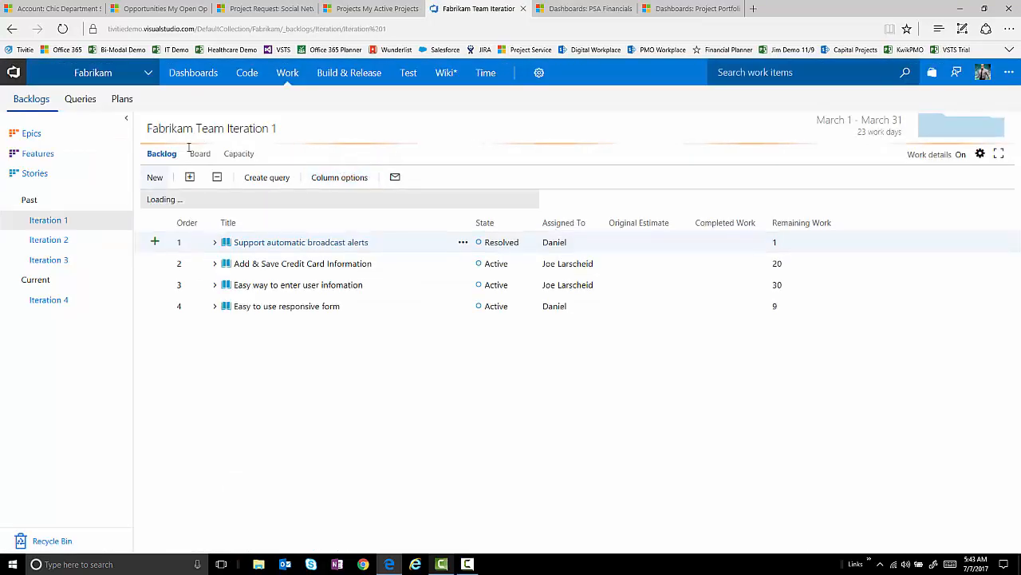
{"action": "left_click", "coordinate": [155, 177]}
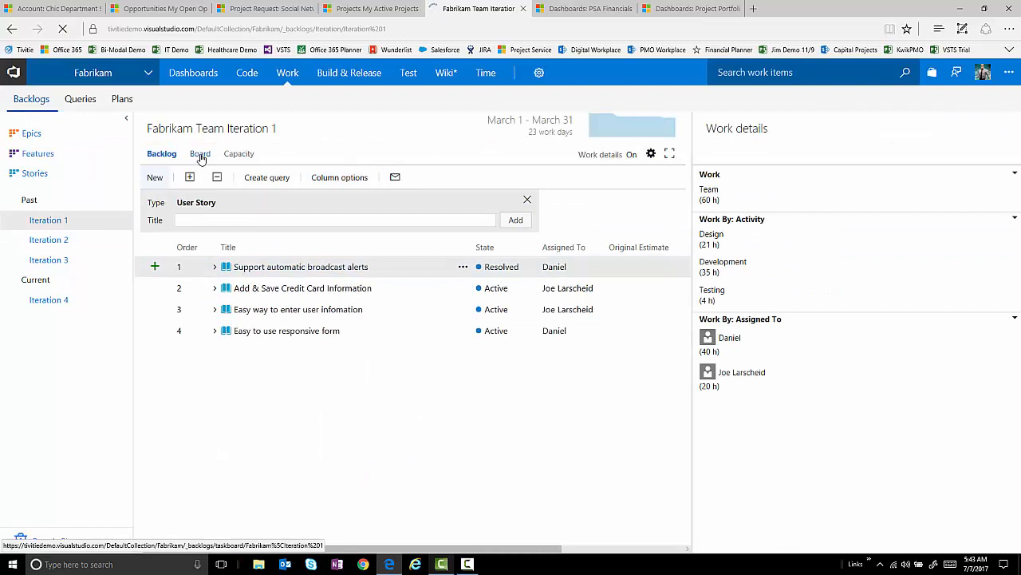
{"action": "left_click", "coordinate": [198, 153]}
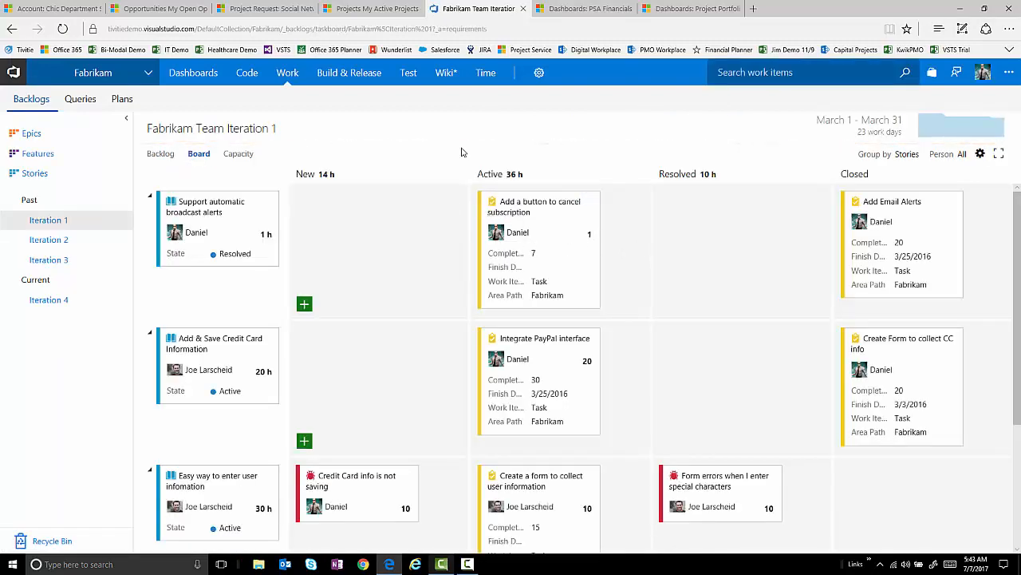
{"action": "mouse_move", "coordinate": [303, 208]}
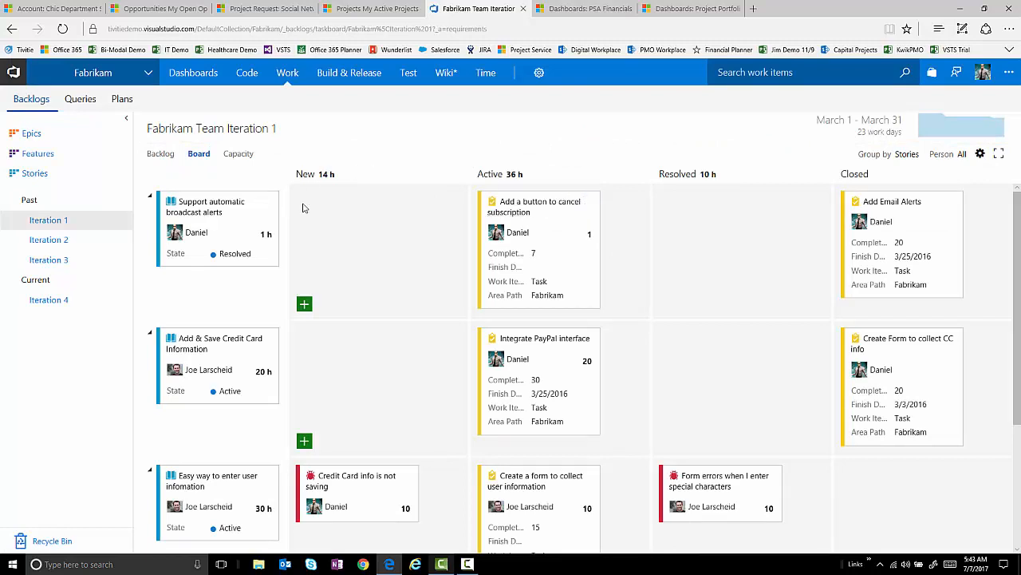
{"action": "mouse_move", "coordinate": [772, 246]}
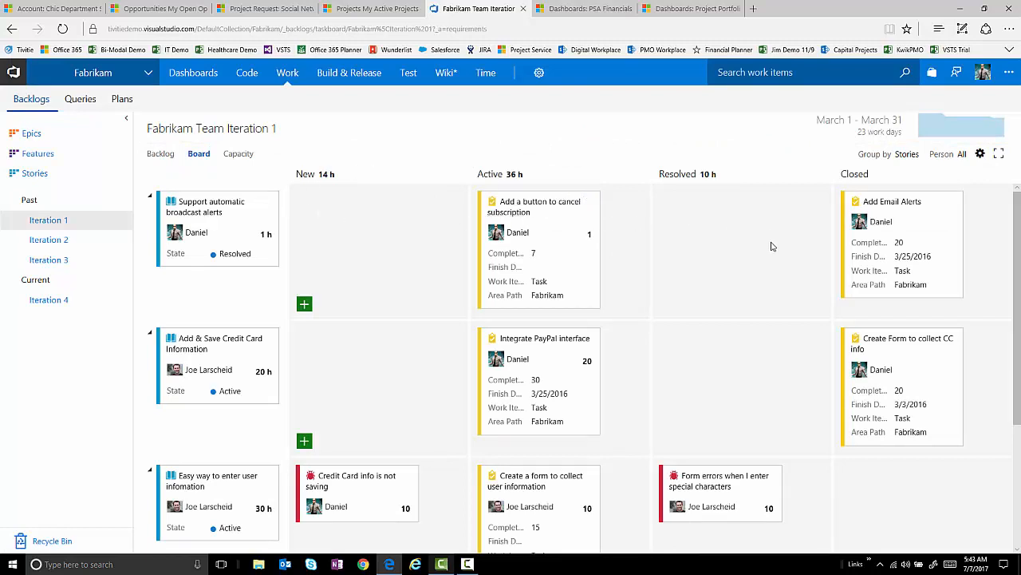
{"action": "mouse_move", "coordinate": [782, 248]}
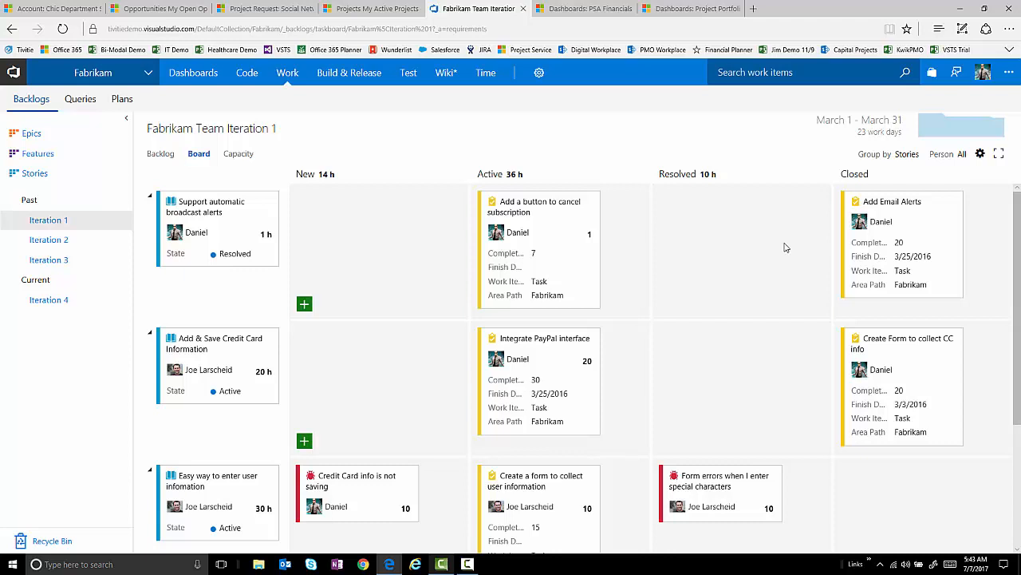
{"action": "mouse_move", "coordinate": [834, 177]}
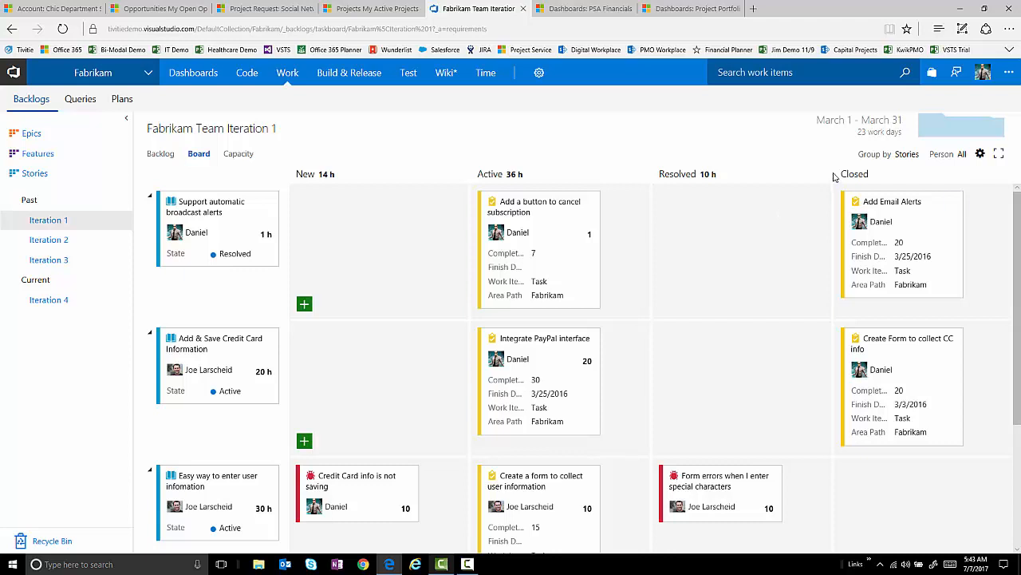
{"action": "mouse_move", "coordinate": [369, 152]}
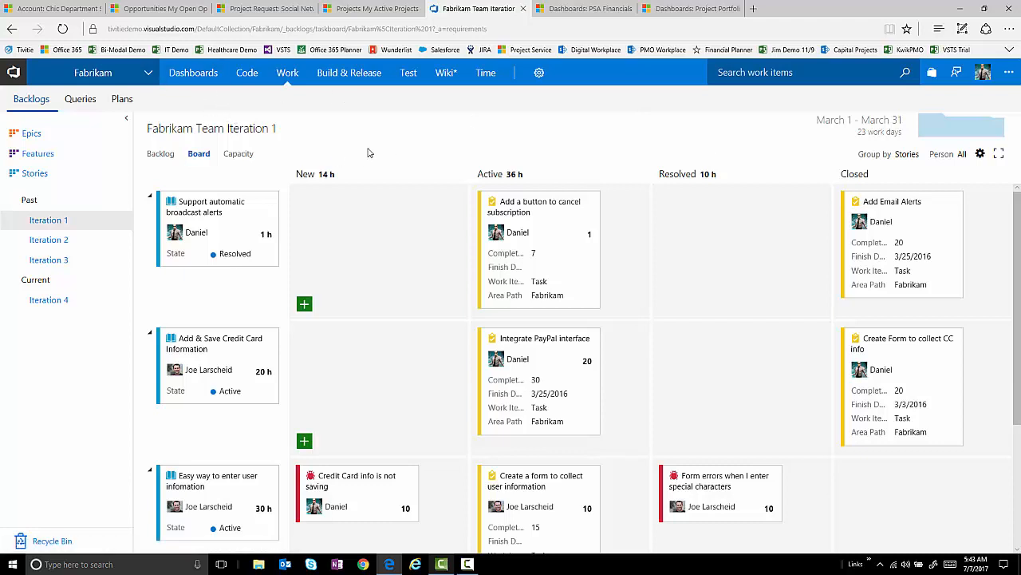
{"action": "left_click", "coordinate": [371, 8]}
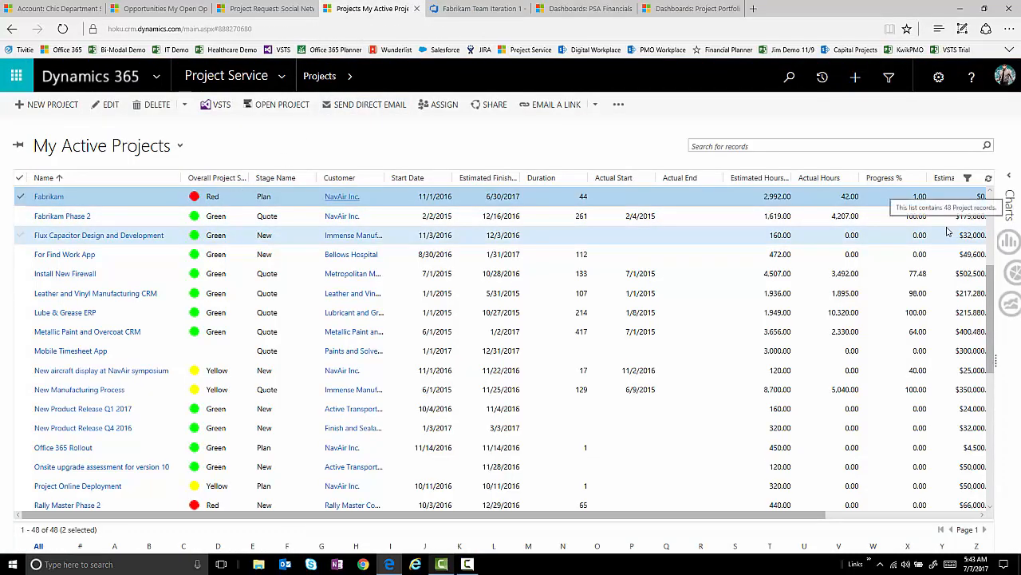
{"action": "mouse_move", "coordinate": [936, 232]}
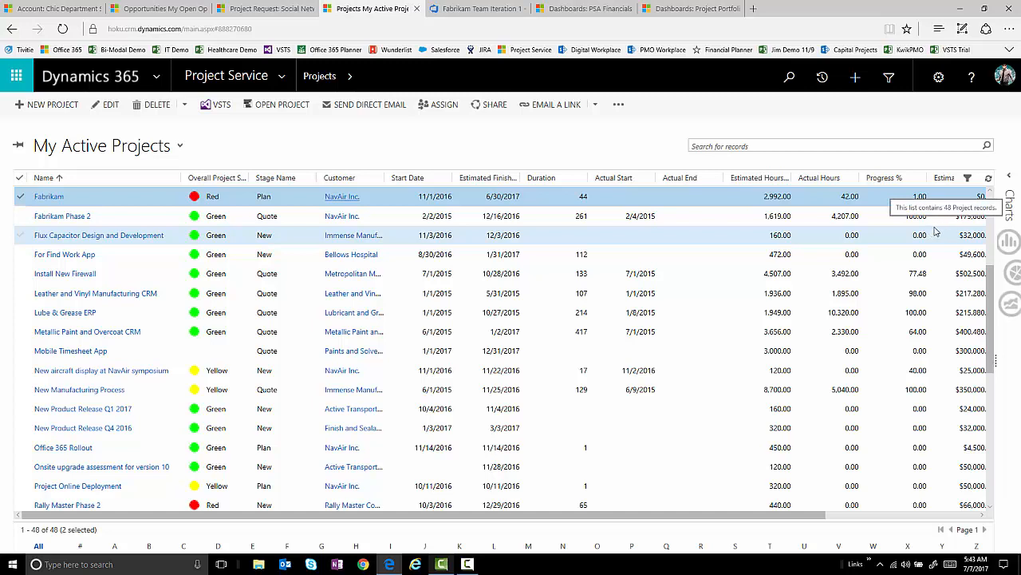
{"action": "mouse_move", "coordinate": [253, 119]}
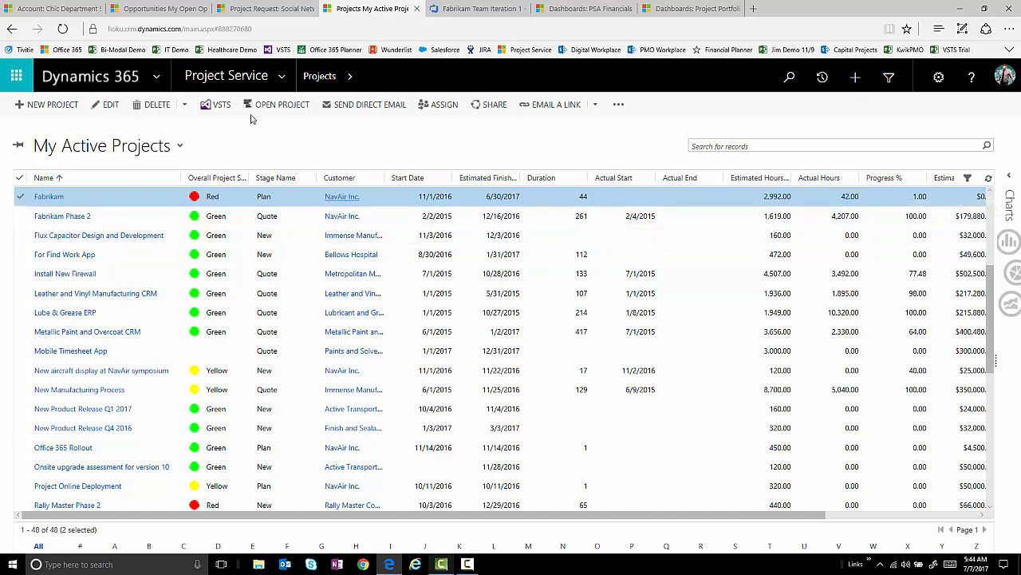
{"action": "mouse_move", "coordinate": [545, 154]}
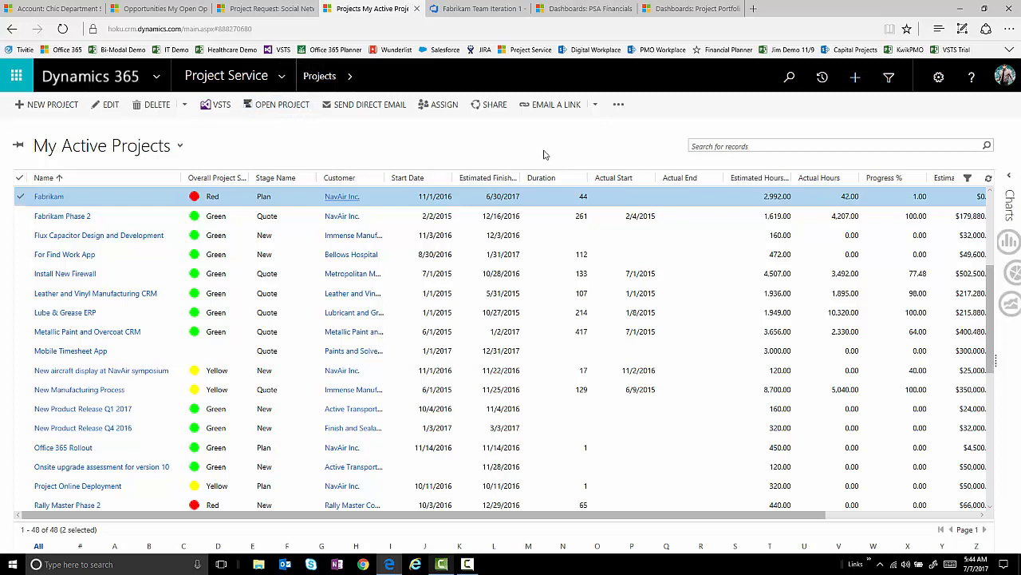
{"action": "mouse_move", "coordinate": [620, 146]}
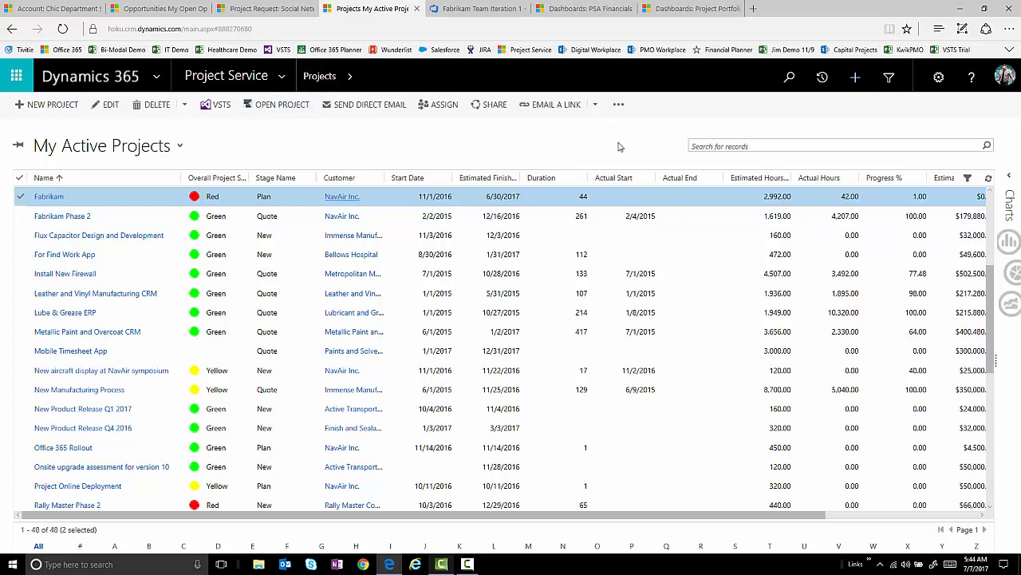
{"action": "mouse_move", "coordinate": [437, 164]}
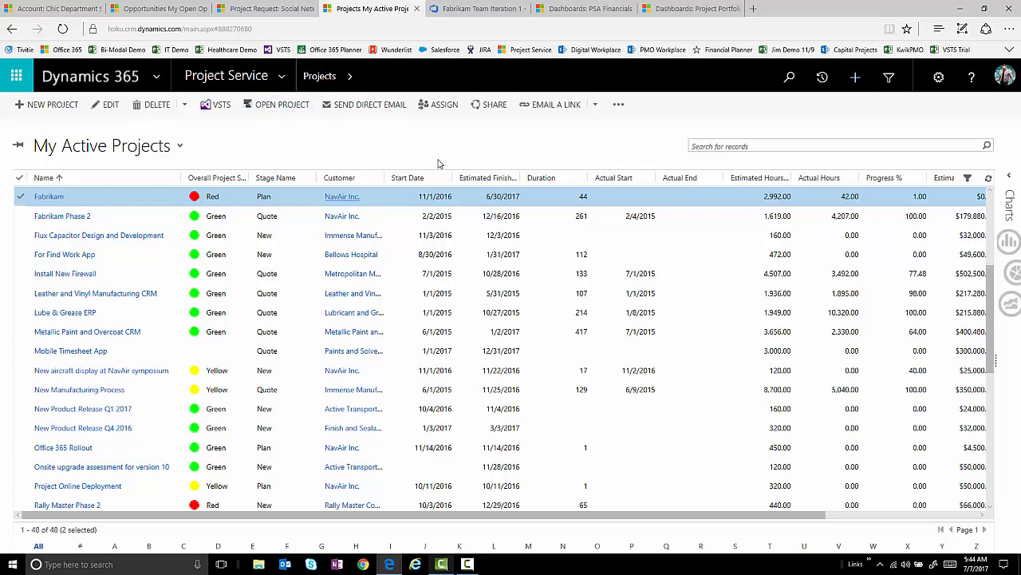
- Switch from the My Active Projects list to the PSA Financials dashboard tab
{"action": "left_click", "coordinate": [583, 9]}
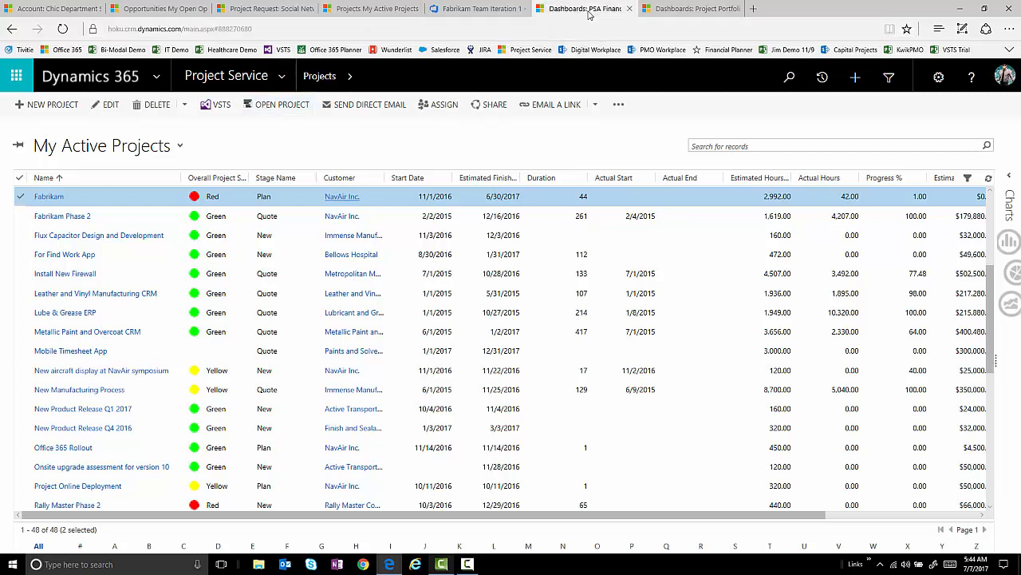
- Scroll through the PSA Financials dashboard charts, then bring up the Project Portfolio dashboard
{"action": "left_click", "coordinate": [582, 9]}
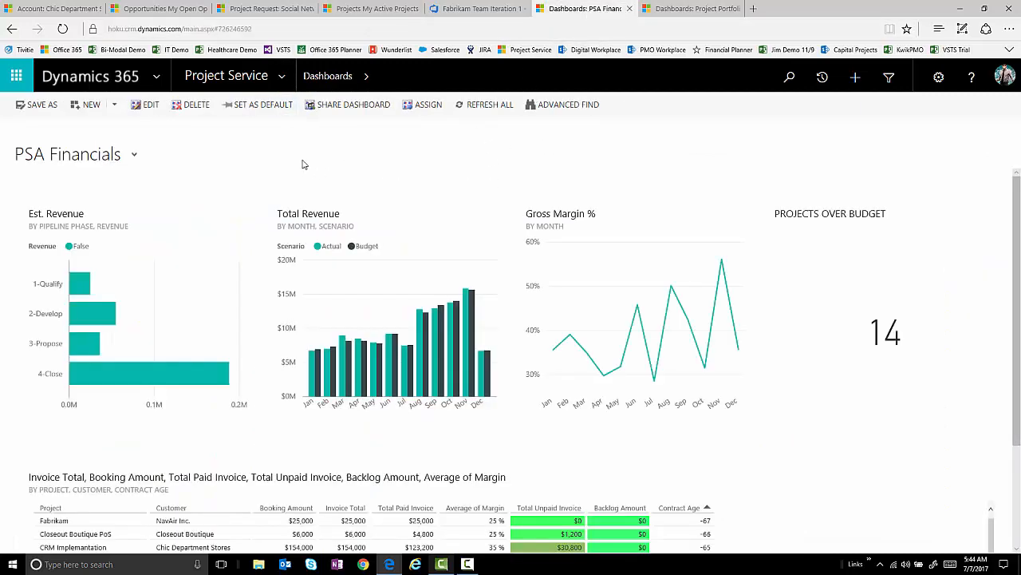
{"action": "mouse_move", "coordinate": [638, 162]}
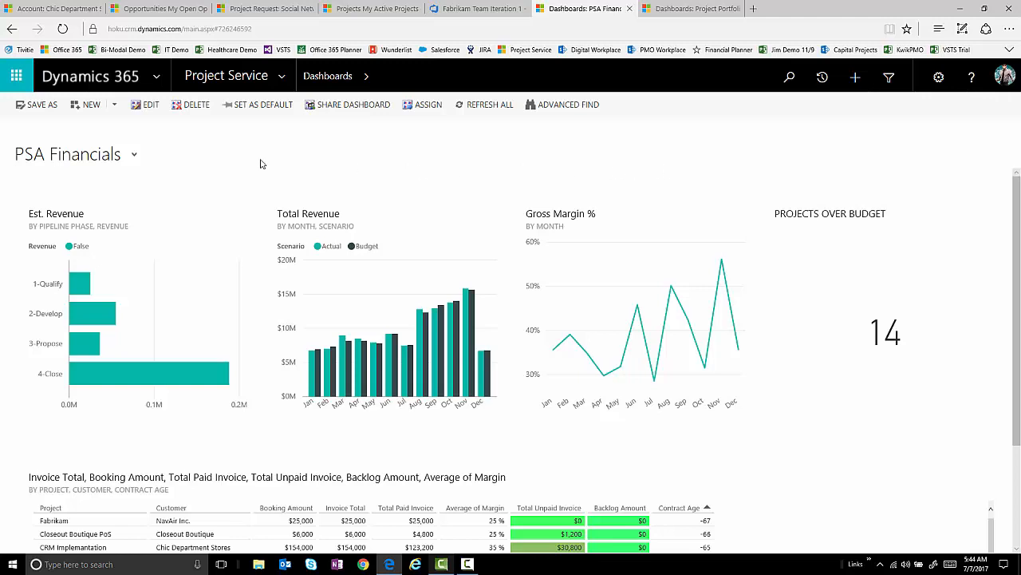
{"action": "mouse_move", "coordinate": [918, 223]}
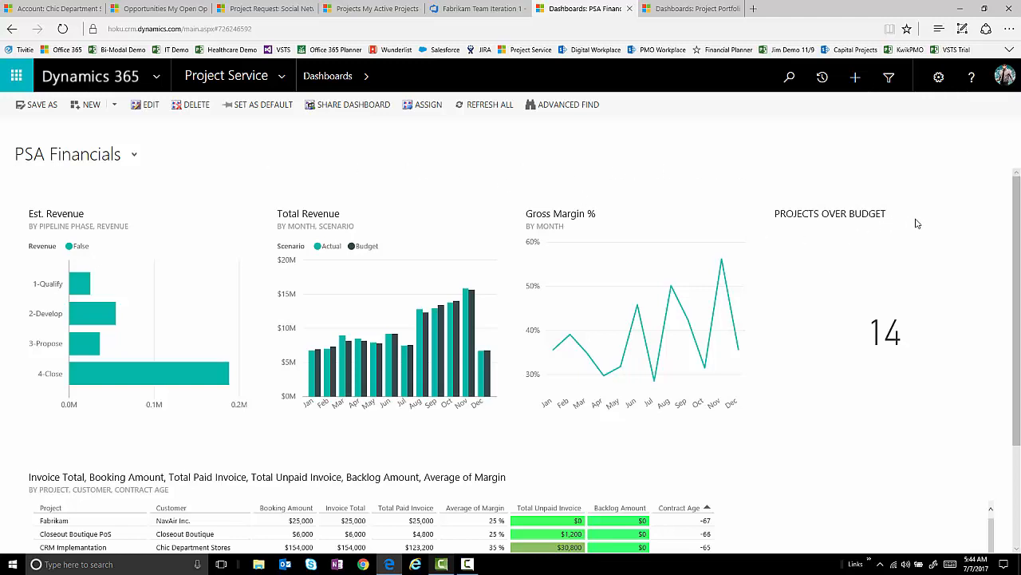
{"action": "scroll", "scroll_direction": "down", "scroll_amount": 3}
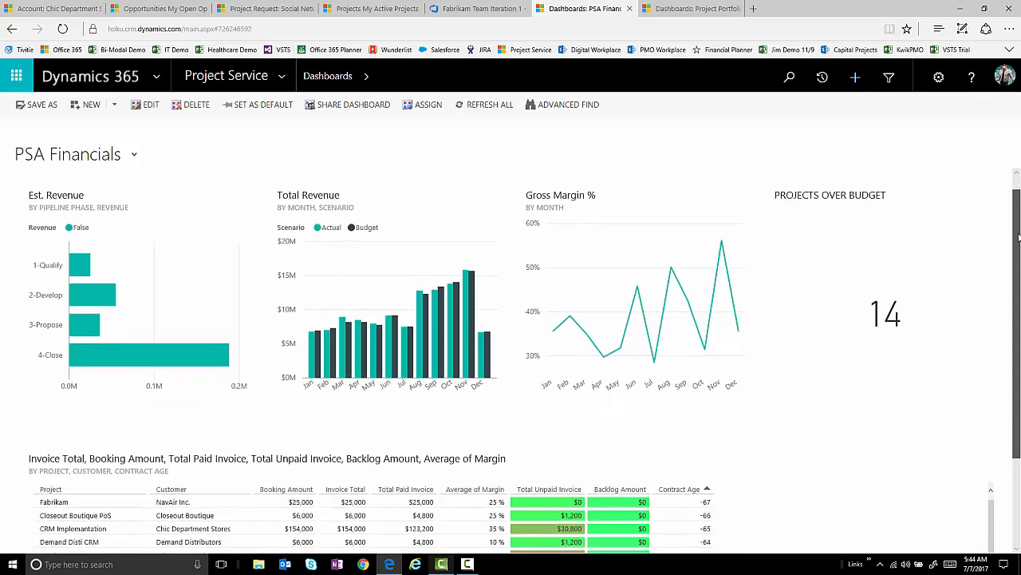
{"action": "scroll", "scroll_direction": "down", "scroll_amount": 3}
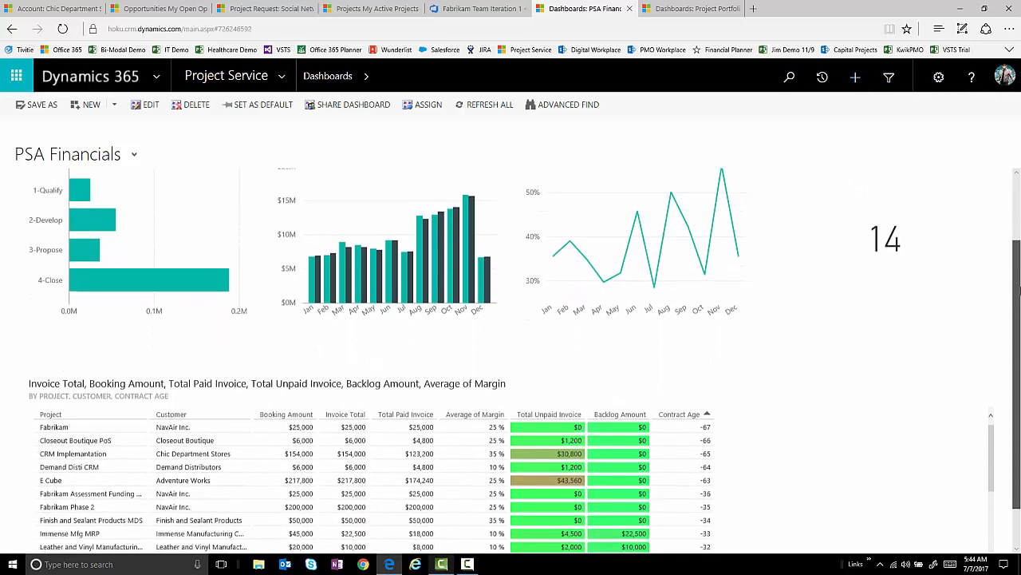
{"action": "scroll", "scroll_direction": "up", "scroll_amount": 3}
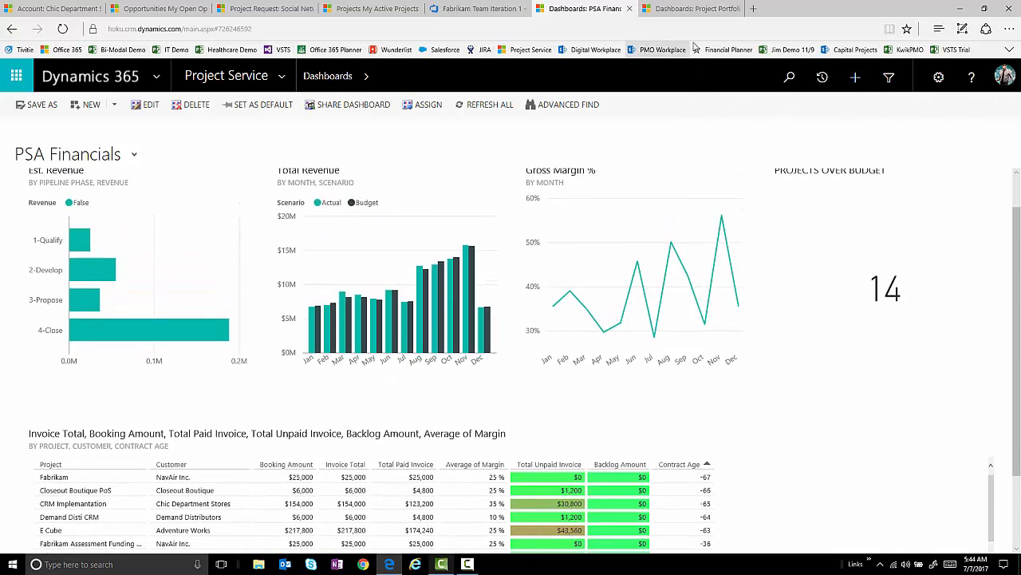
{"action": "left_click", "coordinate": [690, 8]}
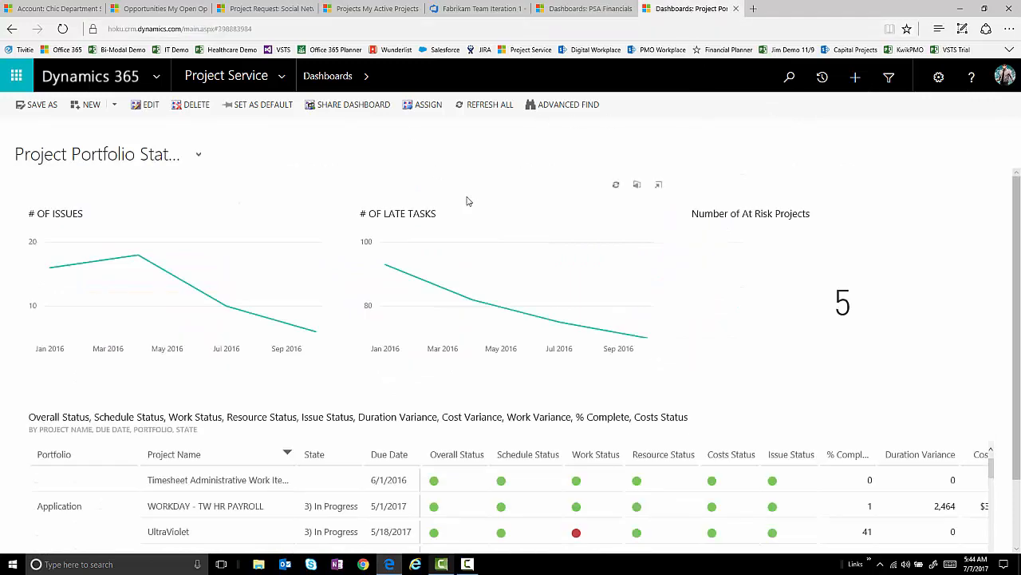
{"action": "mouse_move", "coordinate": [968, 232]}
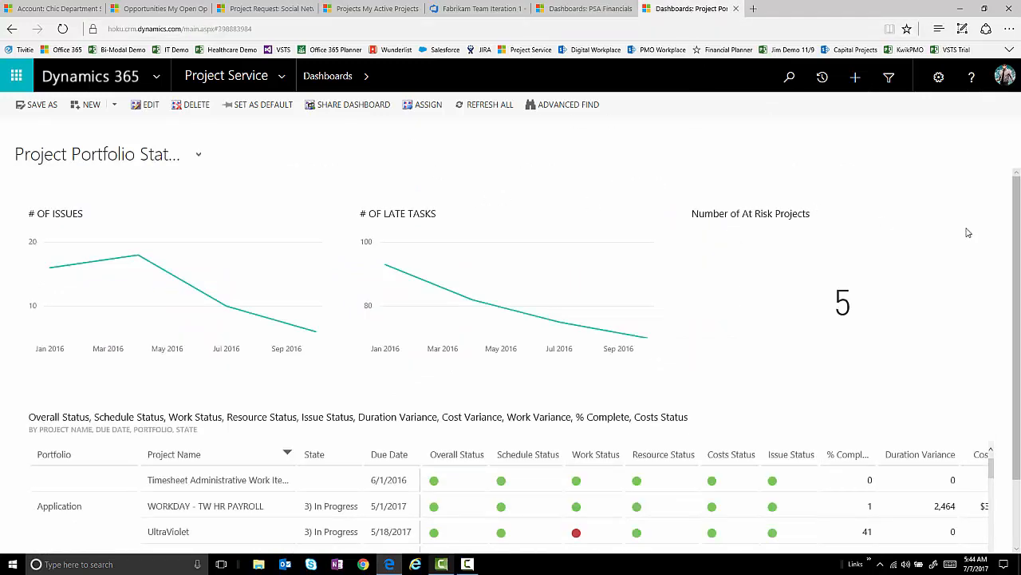
{"action": "mouse_move", "coordinate": [989, 257]}
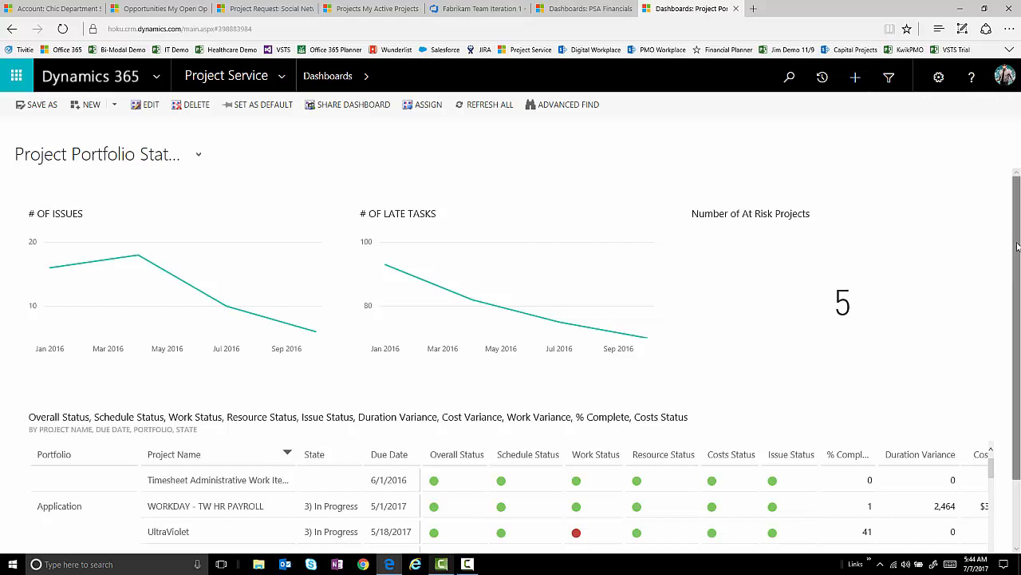
{"action": "mouse_move", "coordinate": [1017, 246]}
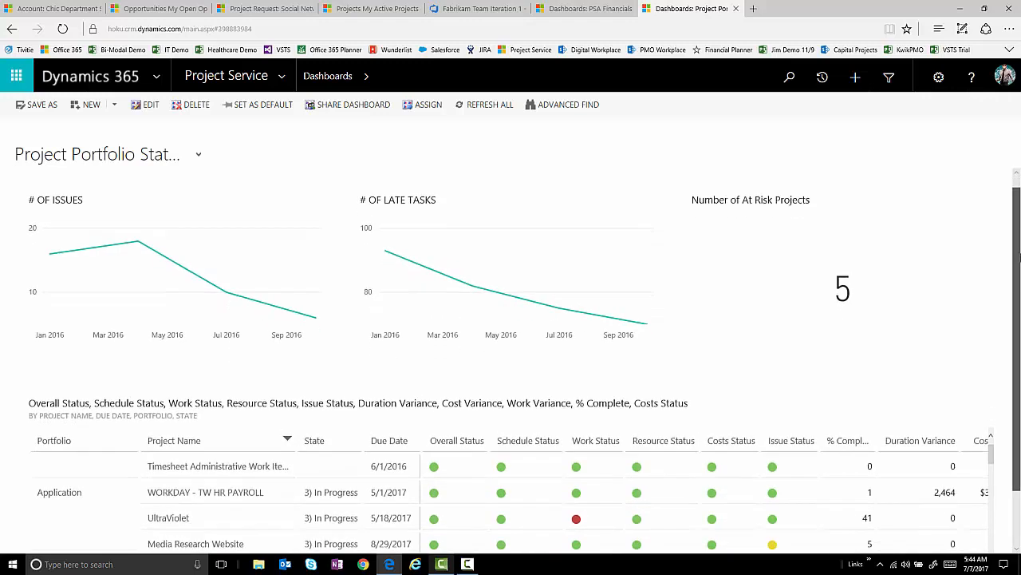
{"action": "scroll", "scroll_direction": "down", "scroll_amount": 3}
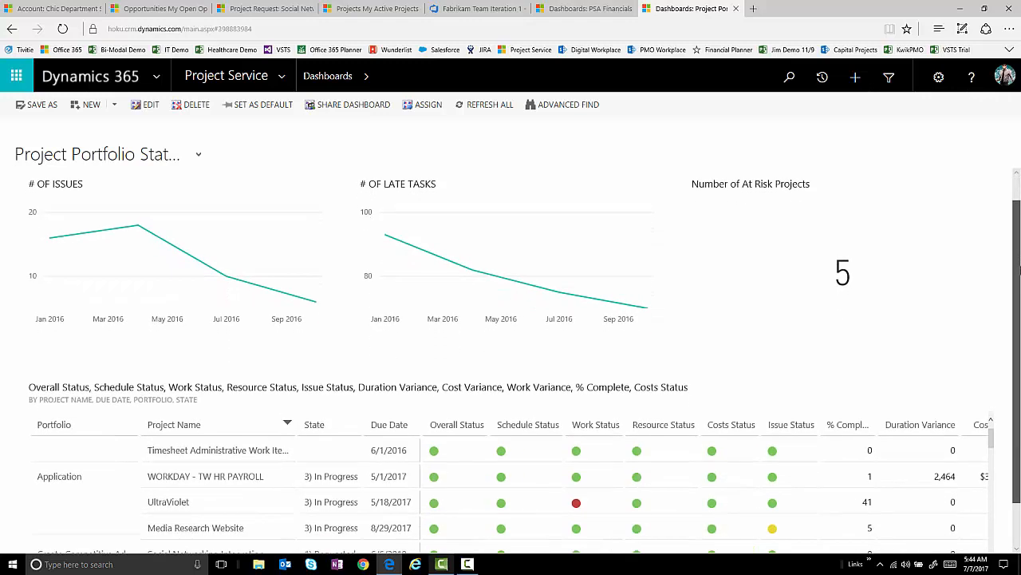
{"action": "scroll", "scroll_direction": "down", "scroll_amount": 3}
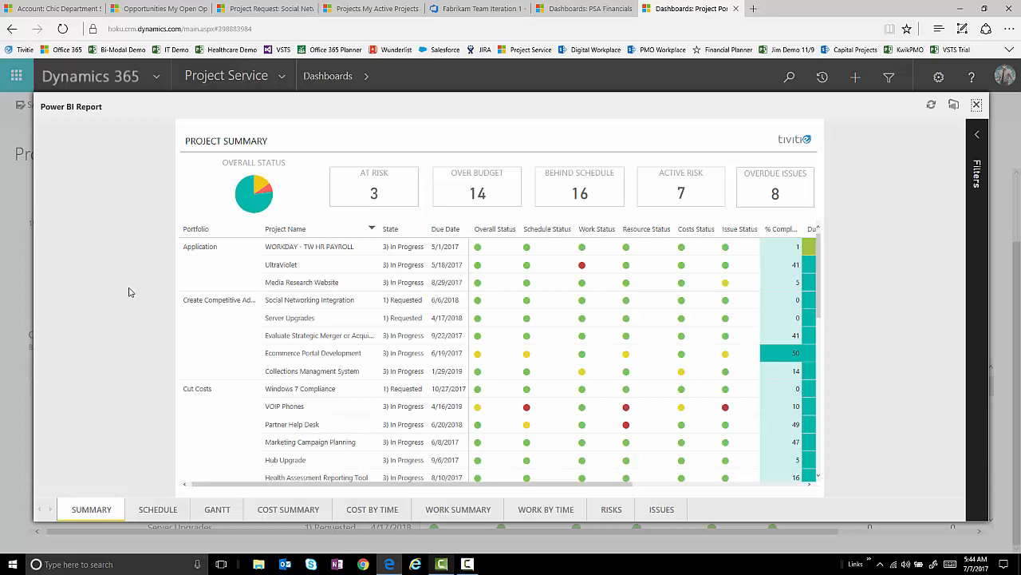
{"action": "mouse_move", "coordinate": [102, 315]}
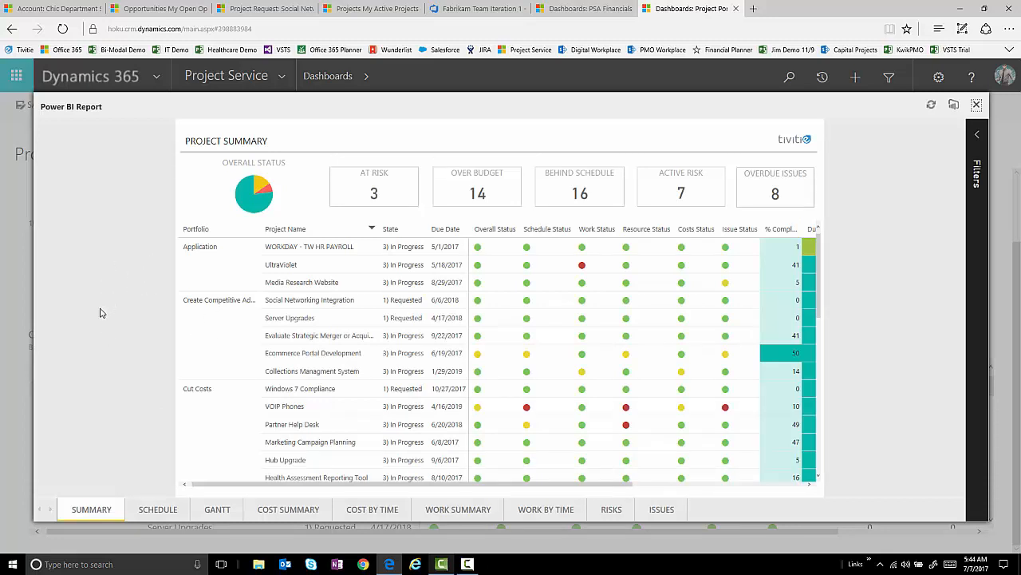
{"action": "mouse_move", "coordinate": [98, 302]}
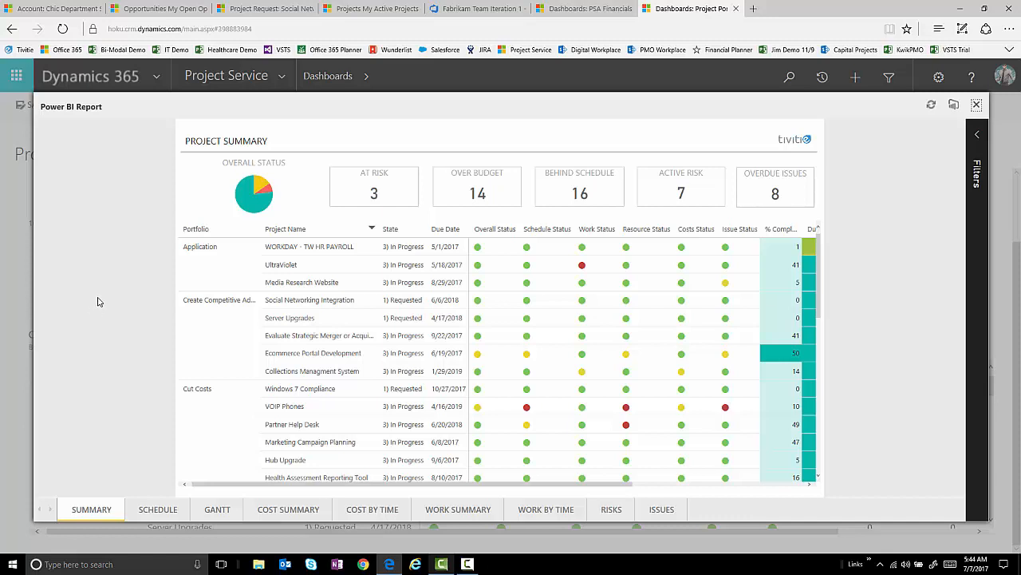
{"action": "mouse_move", "coordinate": [142, 256]}
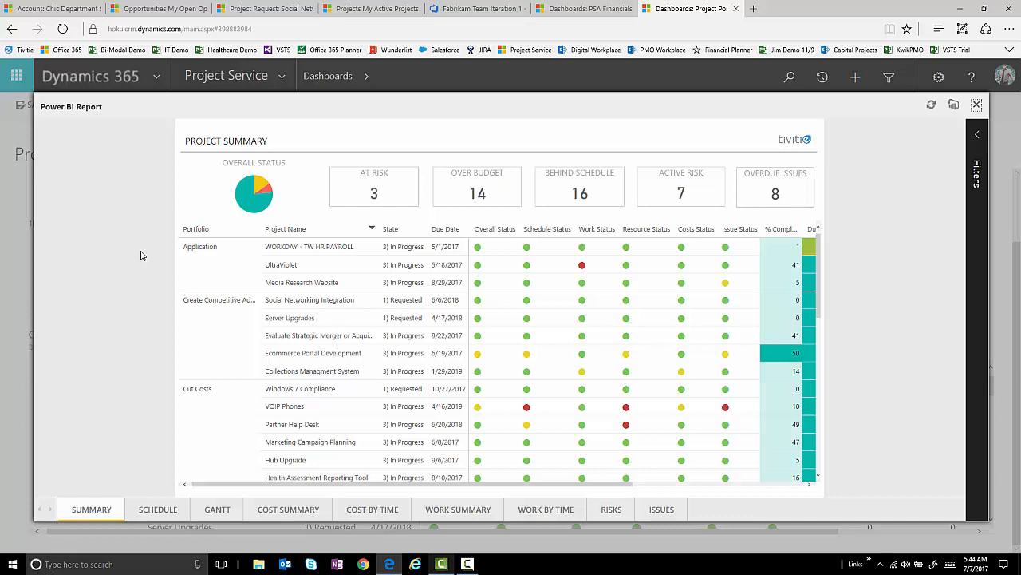
{"action": "mouse_move", "coordinate": [132, 246]}
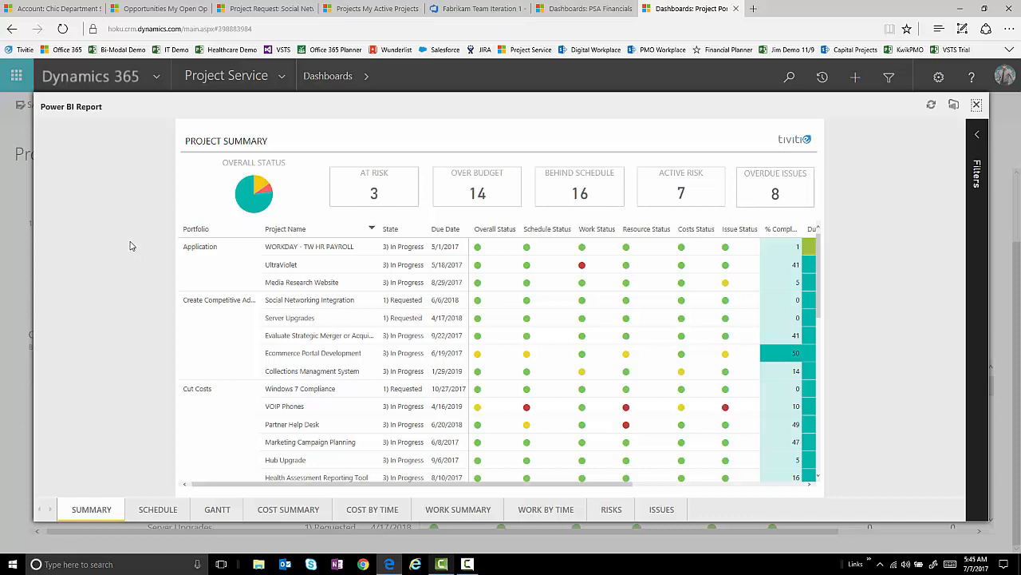
{"action": "mouse_move", "coordinate": [87, 250]}
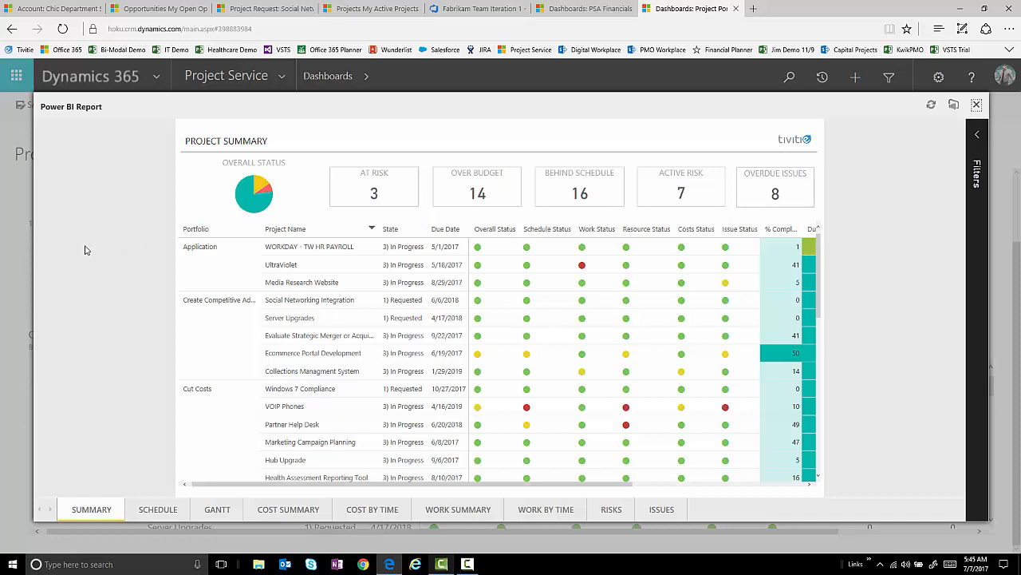
{"action": "mouse_move", "coordinate": [94, 268]}
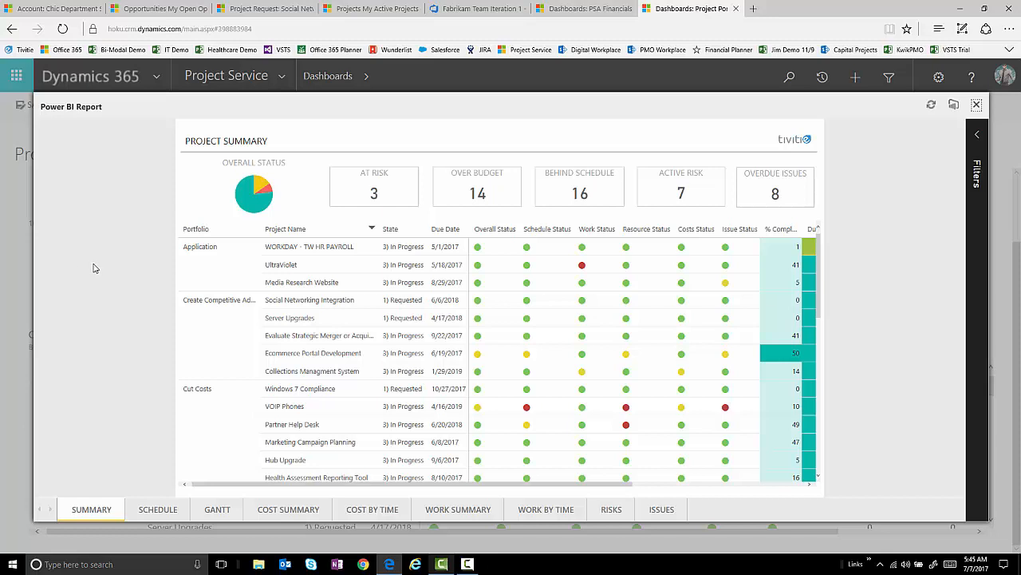
{"action": "mouse_move", "coordinate": [88, 289]}
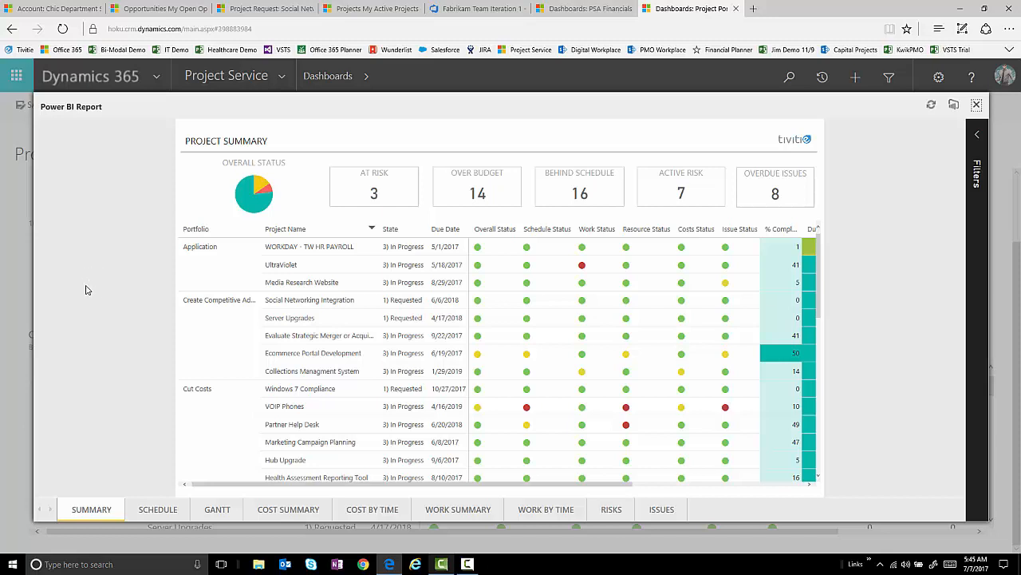
{"action": "mouse_move", "coordinate": [559, 351]}
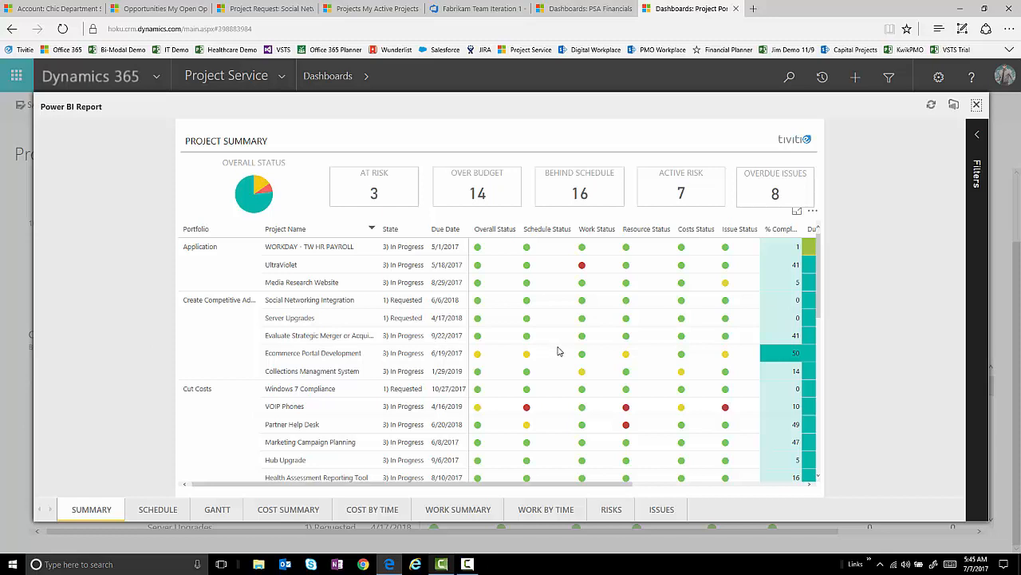
{"action": "mouse_move", "coordinate": [555, 359]}
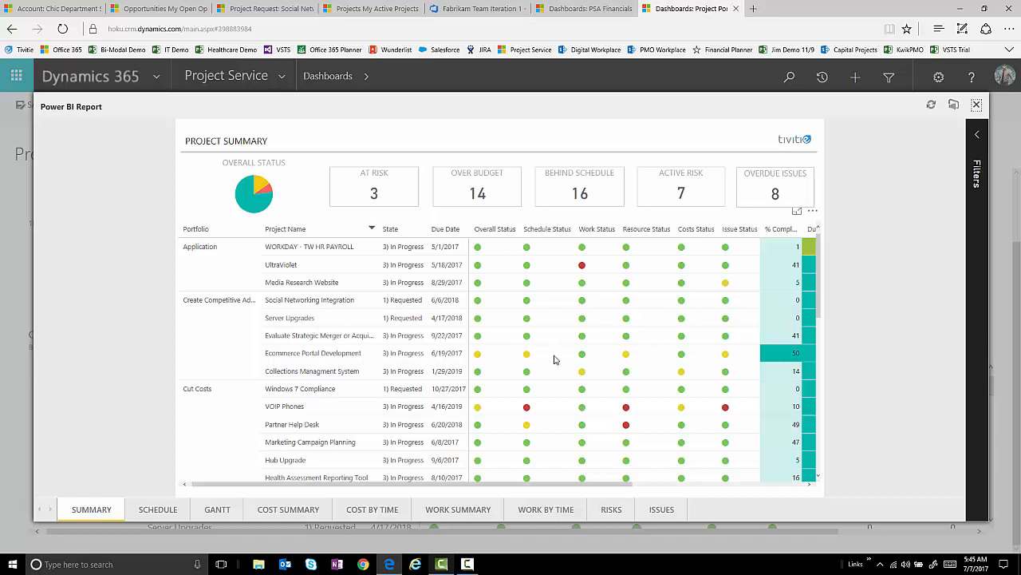
{"action": "mouse_move", "coordinate": [561, 357]}
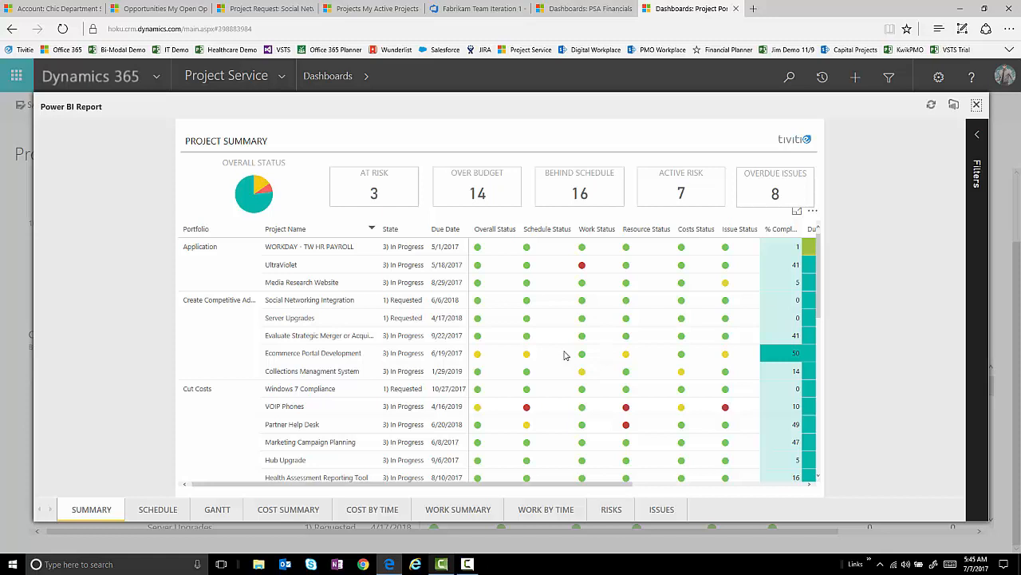
{"action": "mouse_move", "coordinate": [911, 365]}
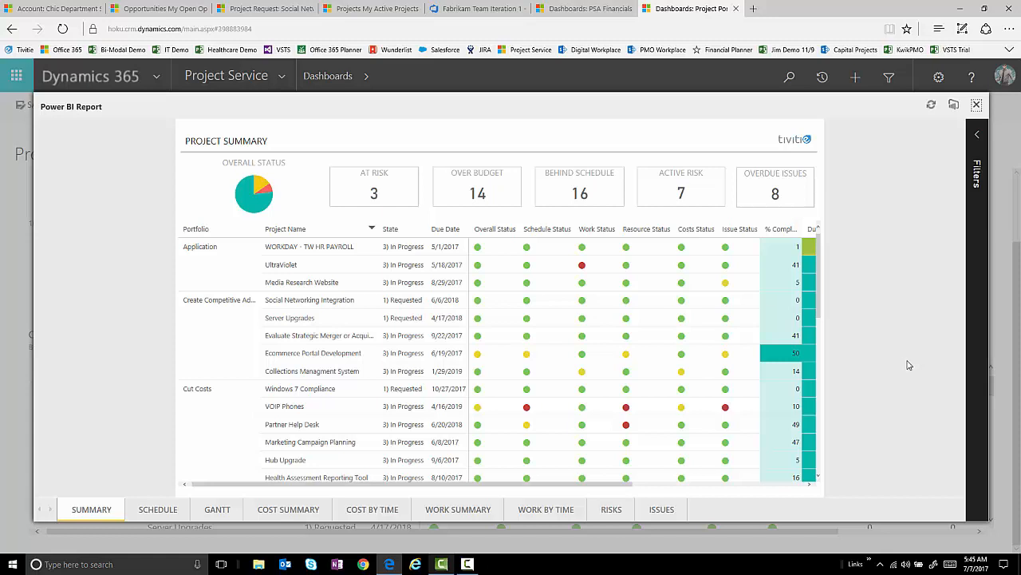
{"action": "mouse_move", "coordinate": [918, 332]}
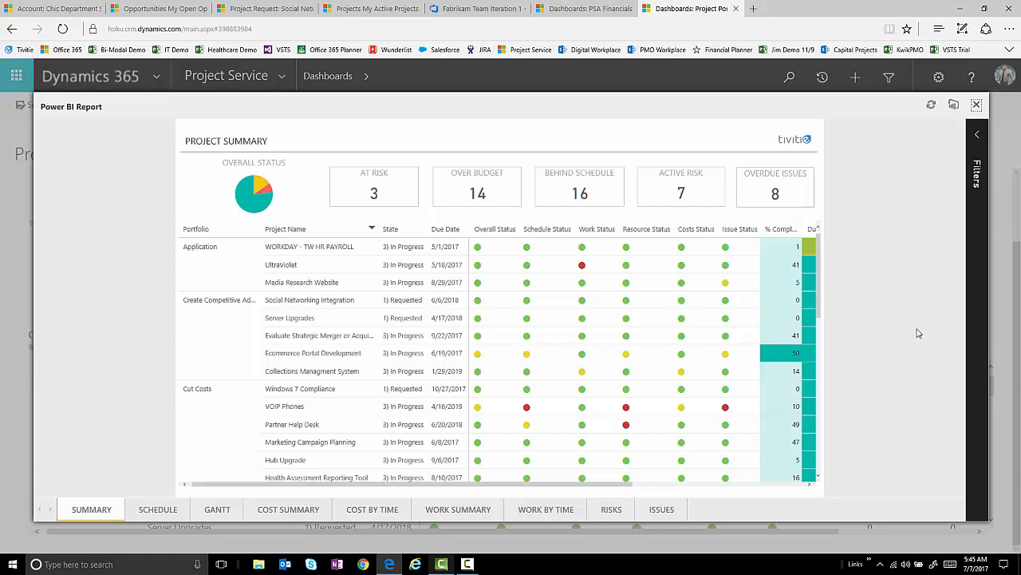